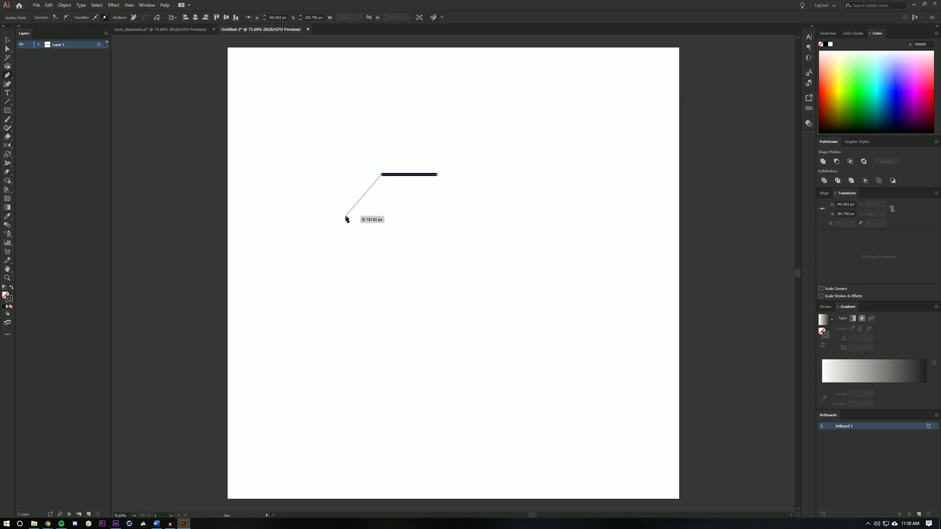
pyautogui.moveTo(347, 217)
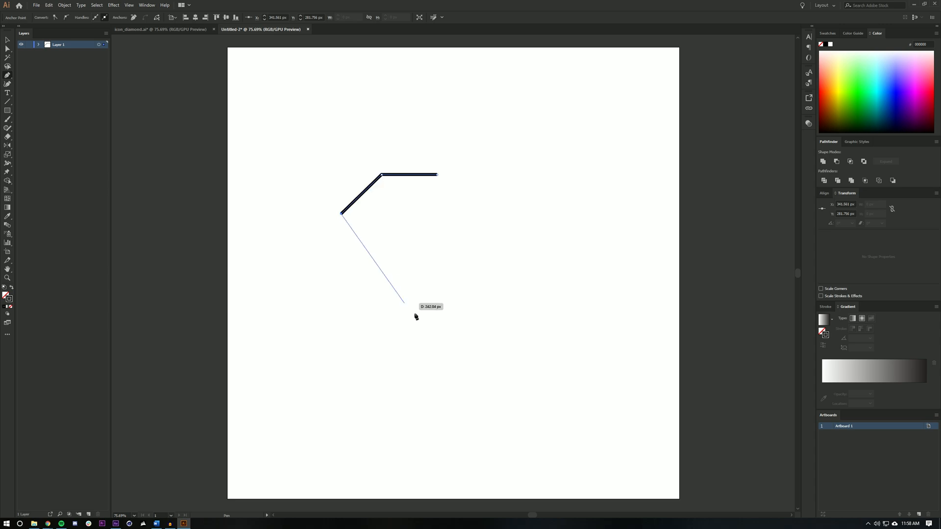
# - Draw the diamond outline with a horizontal crossbar and thicken its black stroke
pyautogui.click(437, 310)
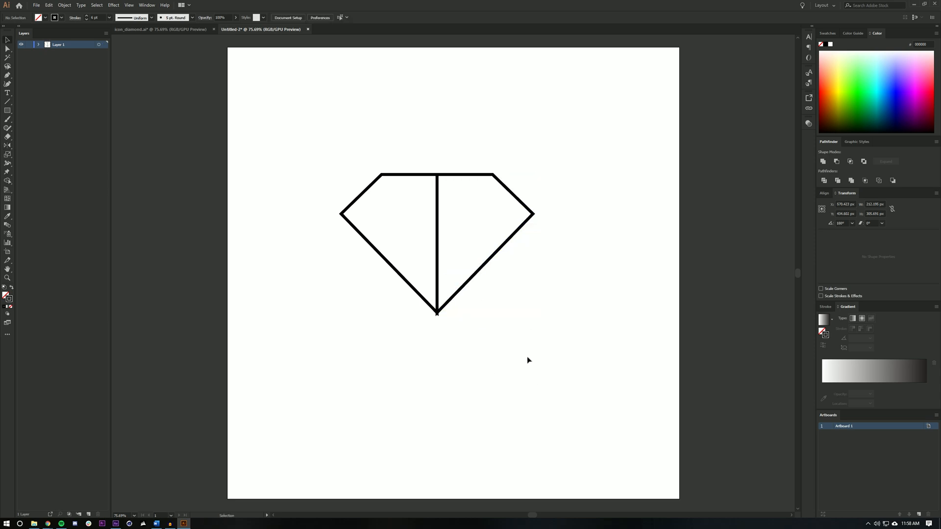
pyautogui.click(389, 176)
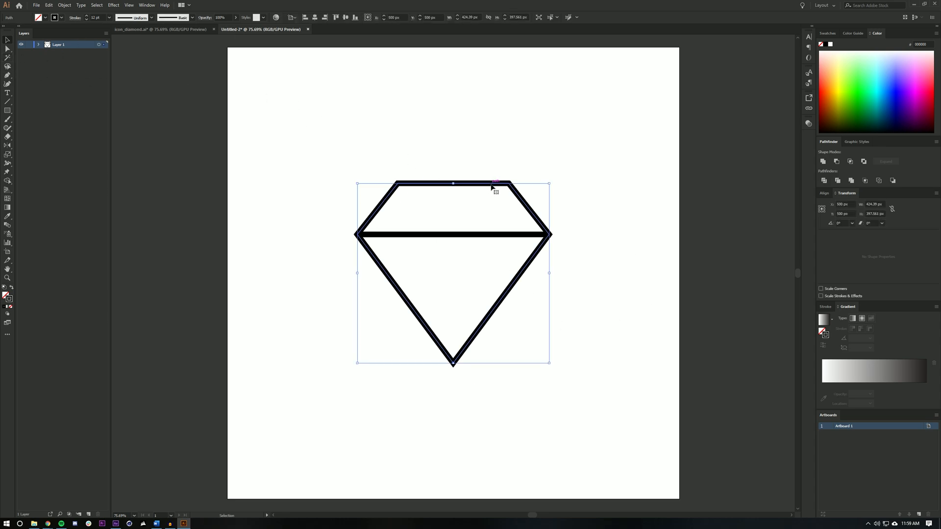
# - Duplicate the diamond rightward, trim the copy to a chevron, and move it onto a second layer
pyautogui.moveTo(492, 186); pyautogui.dragTo(651, 104)
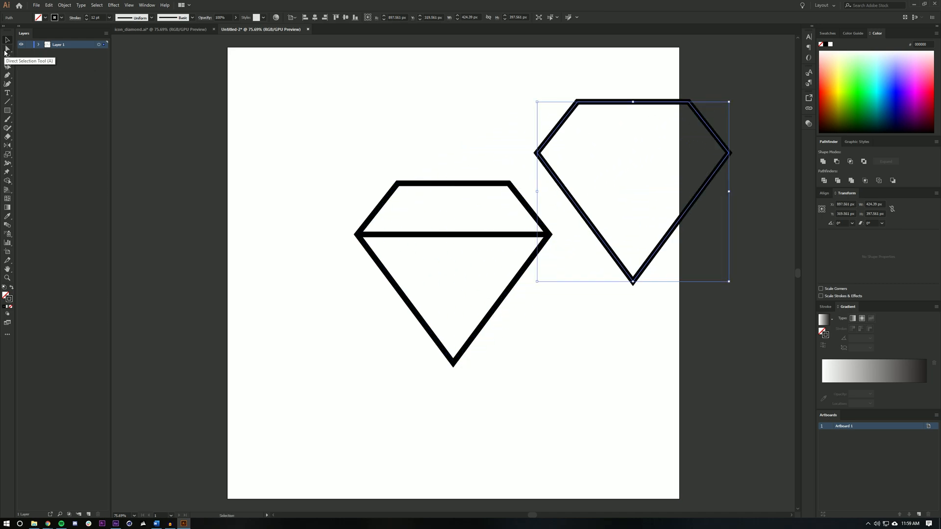
pyautogui.click(7, 50)
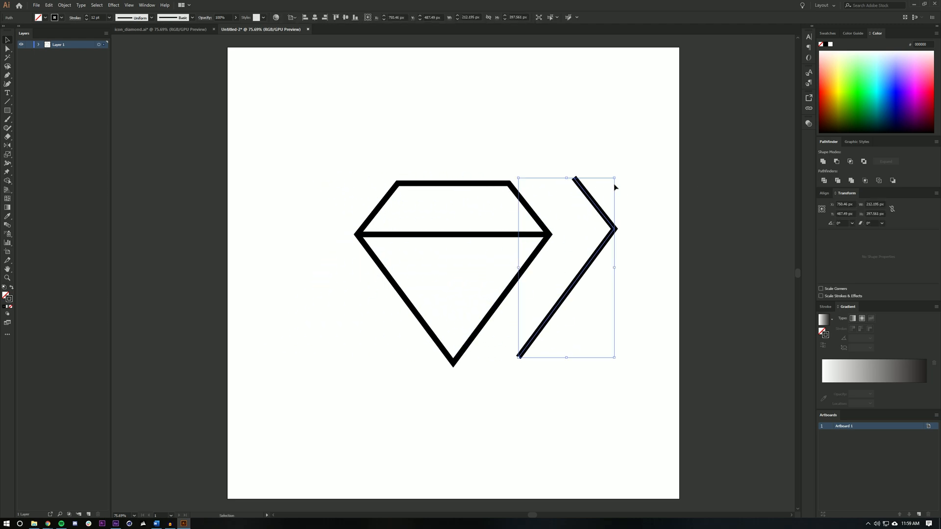
pyautogui.moveTo(634, 429)
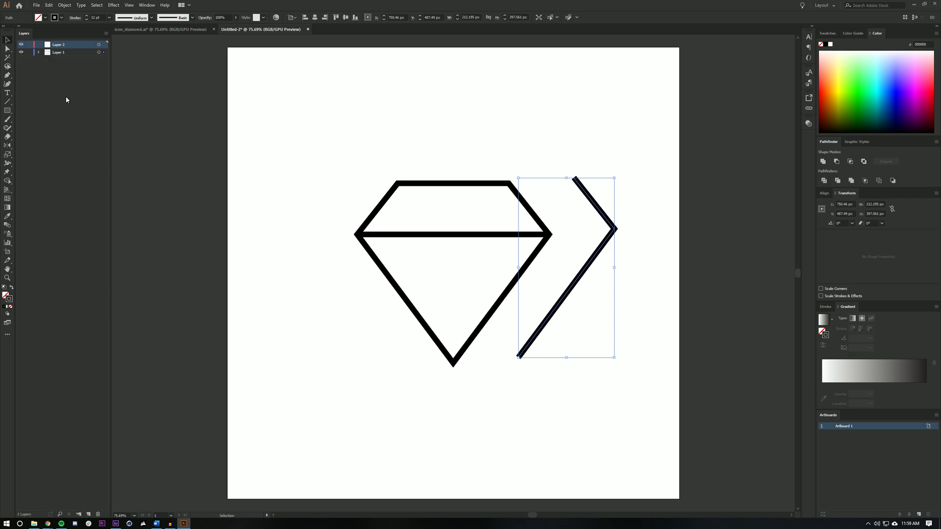
pyautogui.click(38, 52)
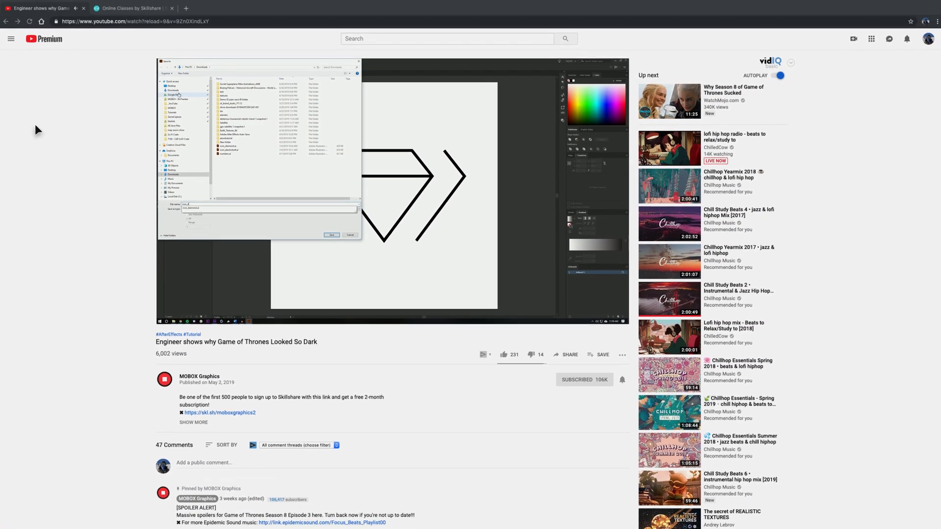
# - Browse the Skillshare featured classes and a class page's Premium Member Benefits
pyautogui.click(132, 8)
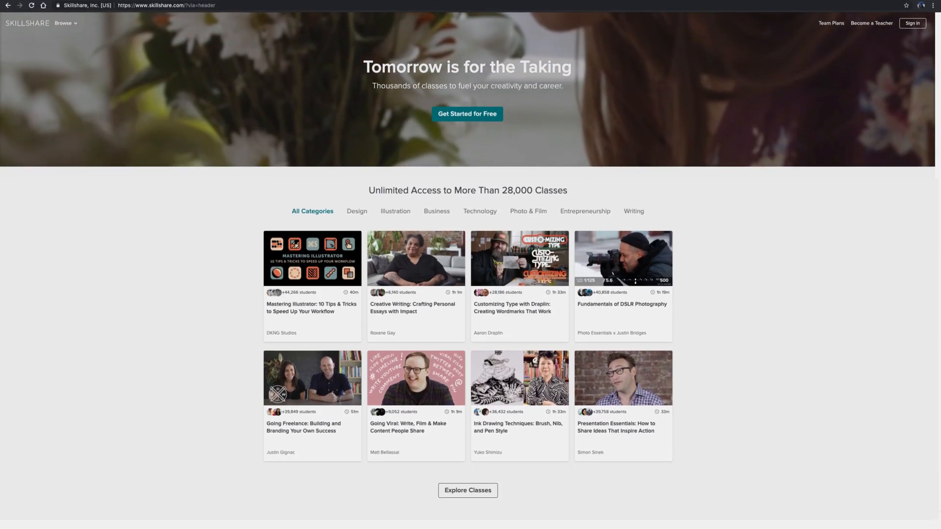
pyautogui.scroll(-3)
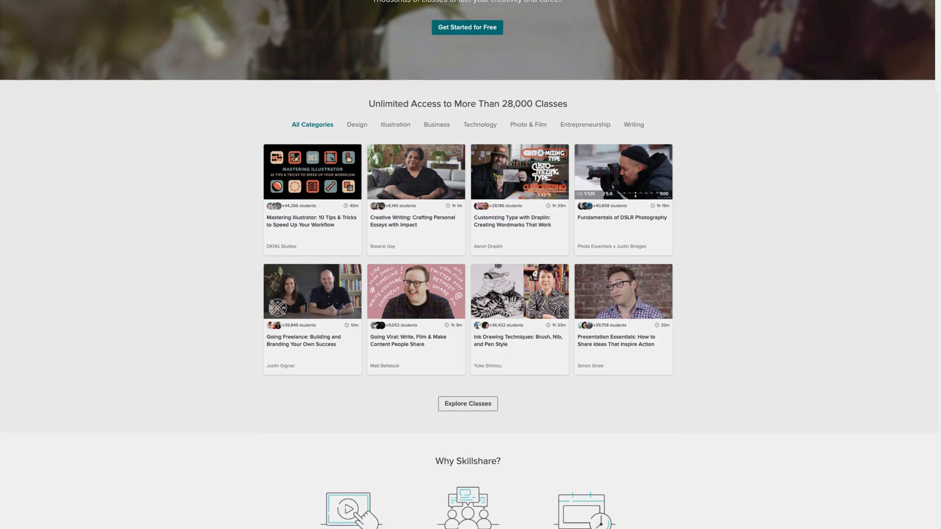
pyautogui.scroll(-3)
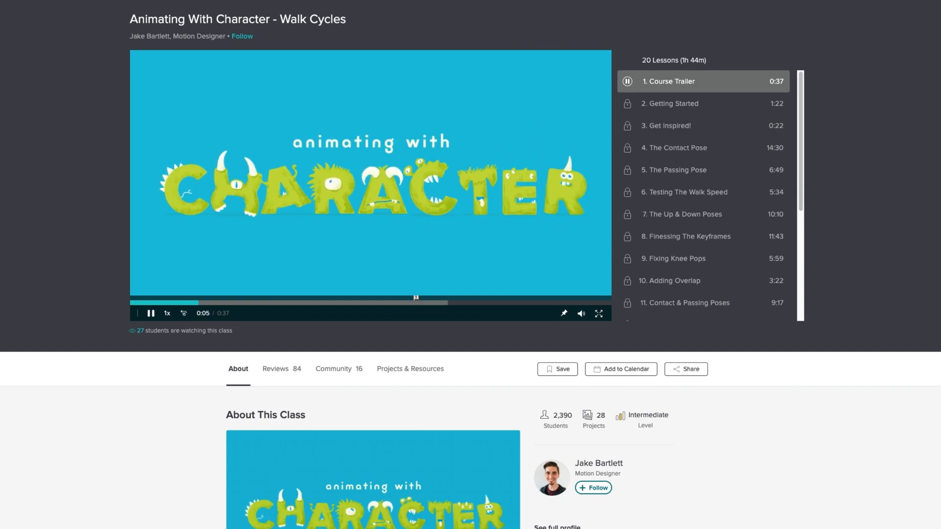
pyautogui.scroll(-3)
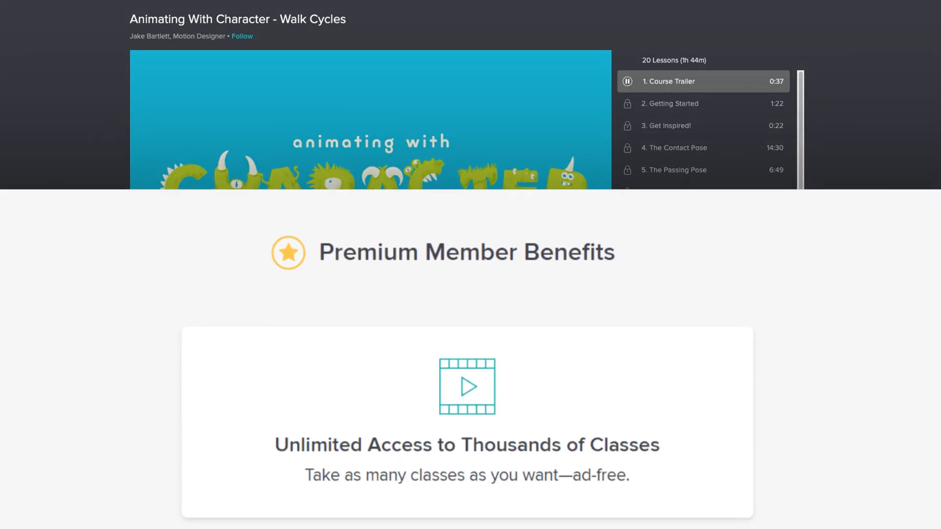
pyautogui.scroll(-3)
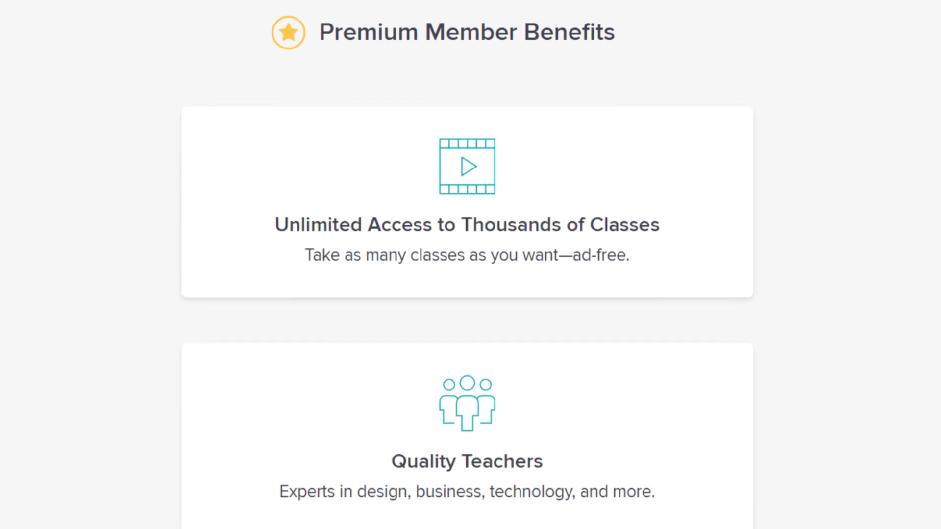
pyautogui.scroll(-3)
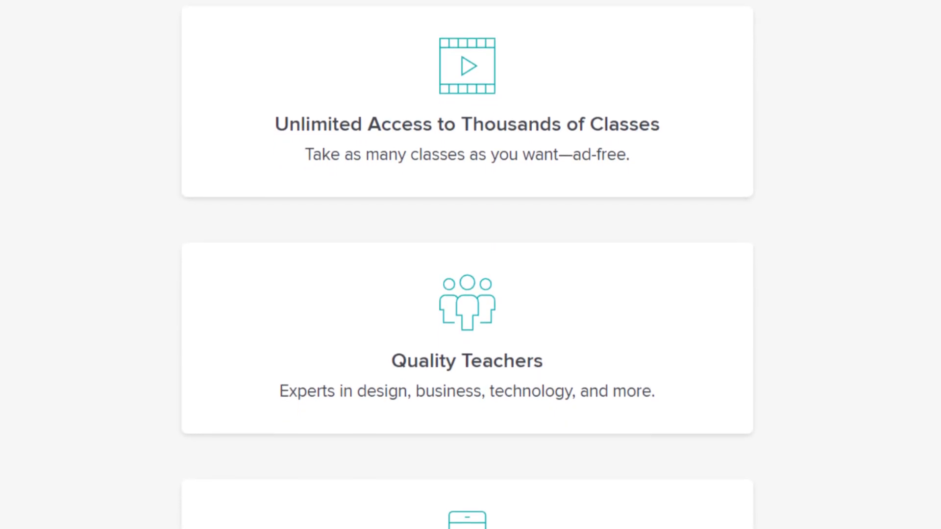
pyautogui.scroll(-3)
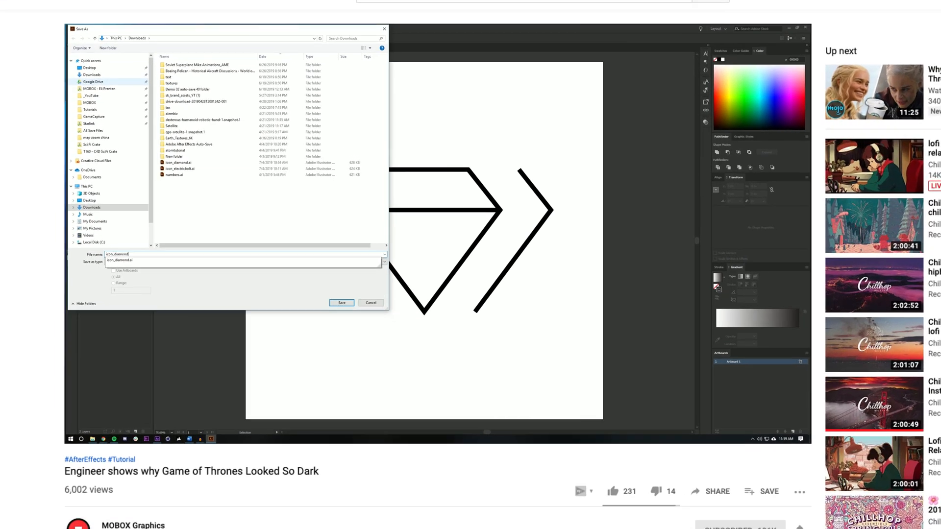
# - Return from the browser to the After Effects project with the icon_diamond compositions
pyautogui.click(341, 303)
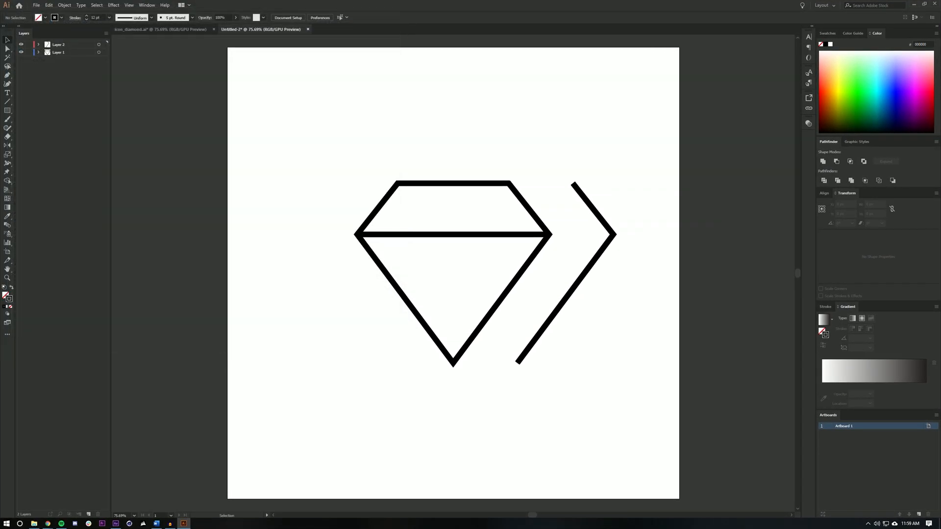
pyautogui.click(270, 28)
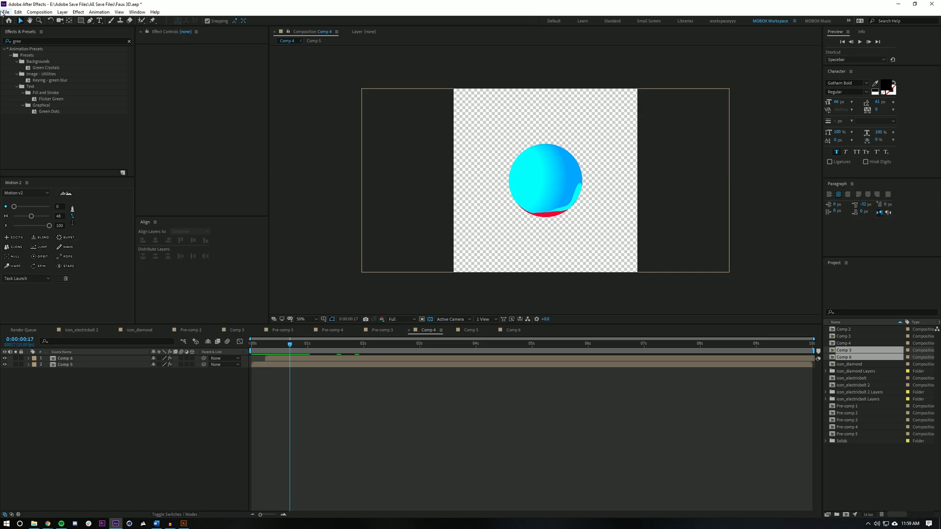
# - Close the current After Effects project to start from an empty untitled one
pyautogui.click(6, 12)
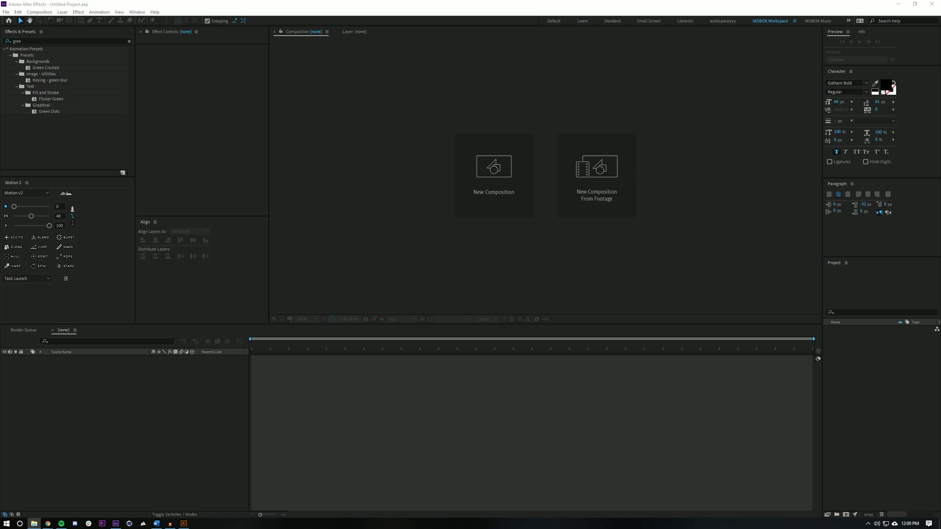
pyautogui.moveTo(883, 388)
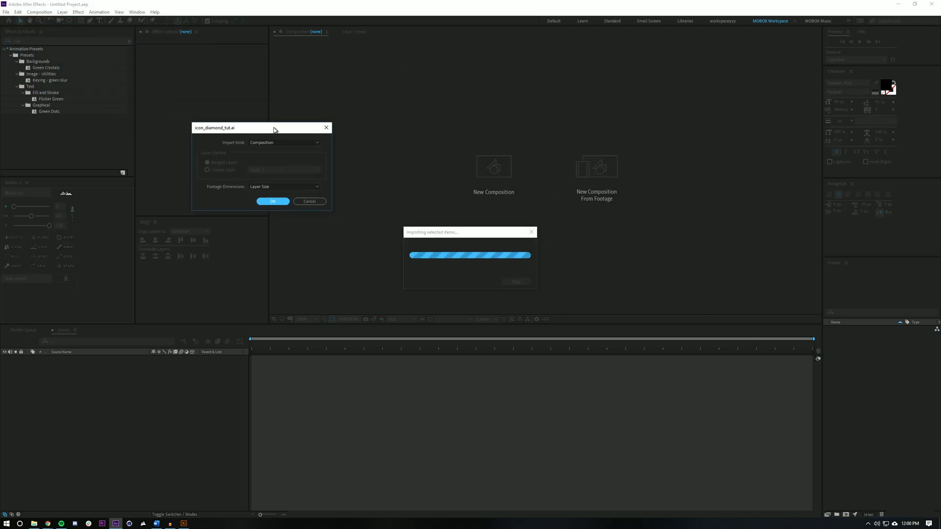
# - Import icon_diamond_tut.ai as a composition and fit it in the viewer
pyautogui.click(273, 201)
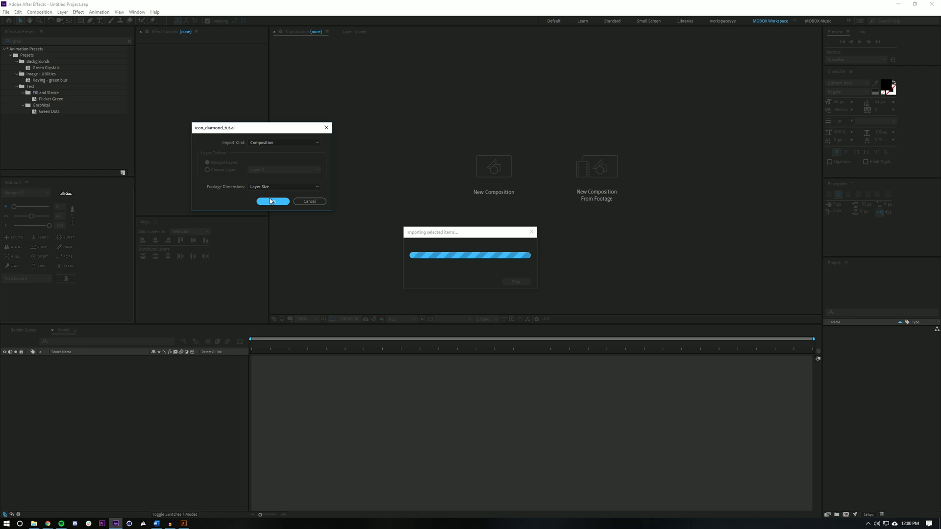
pyautogui.click(272, 201)
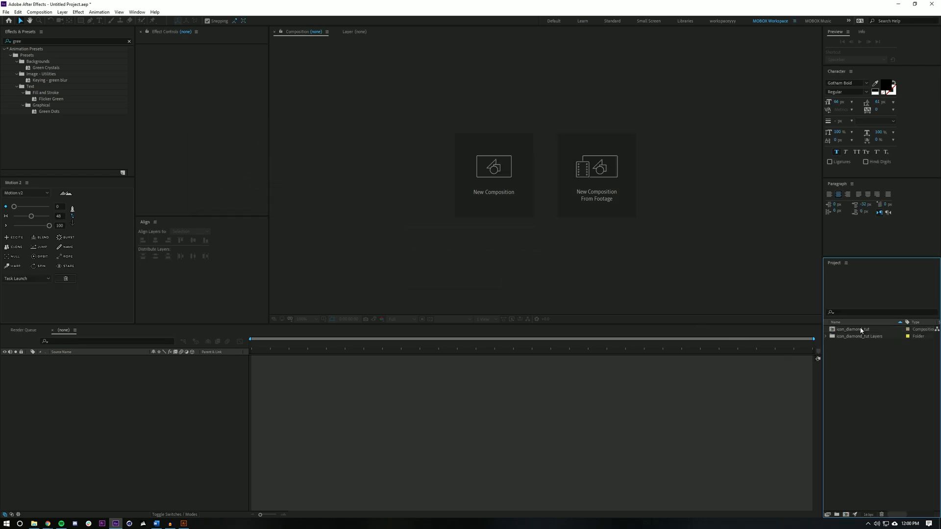
pyautogui.doubleClick(851, 329)
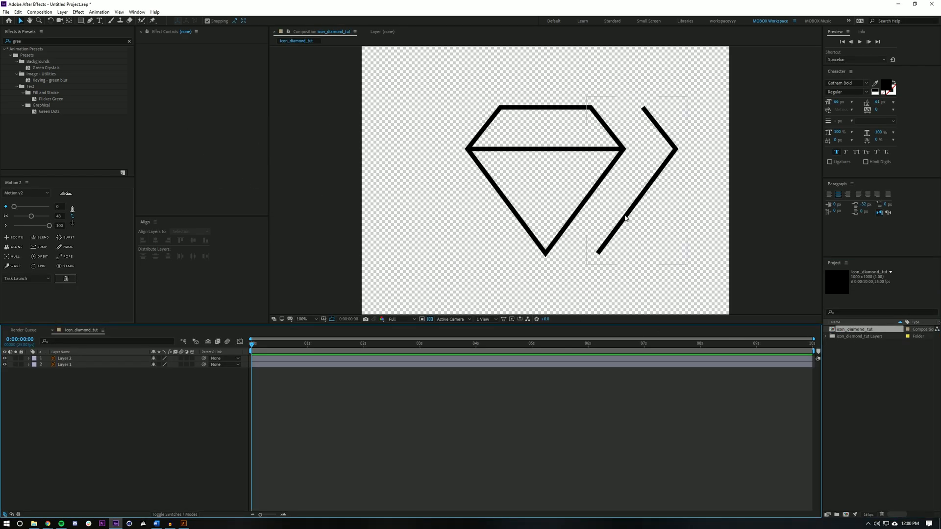
pyautogui.click(301, 318)
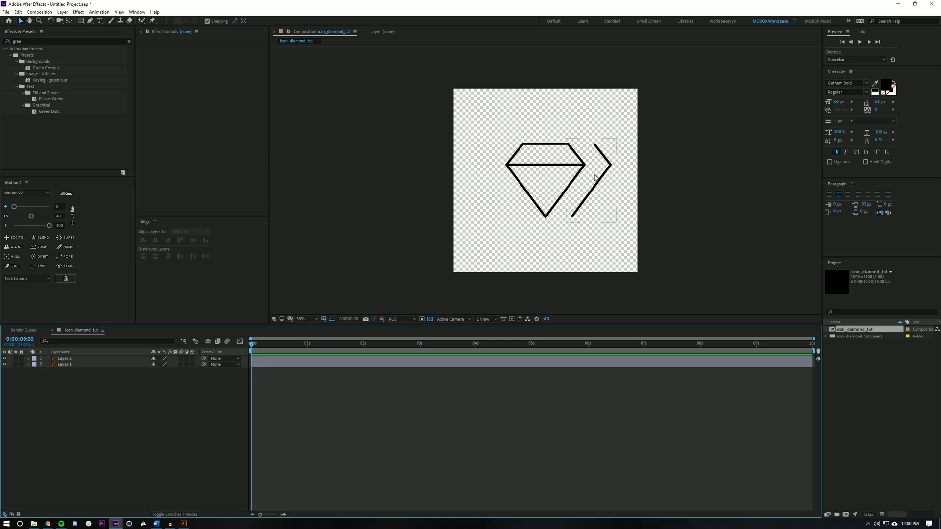
# - Convert both Illustrator artwork layers into shape layers via Create Shapes from Vector Layer
pyautogui.click(64, 359)
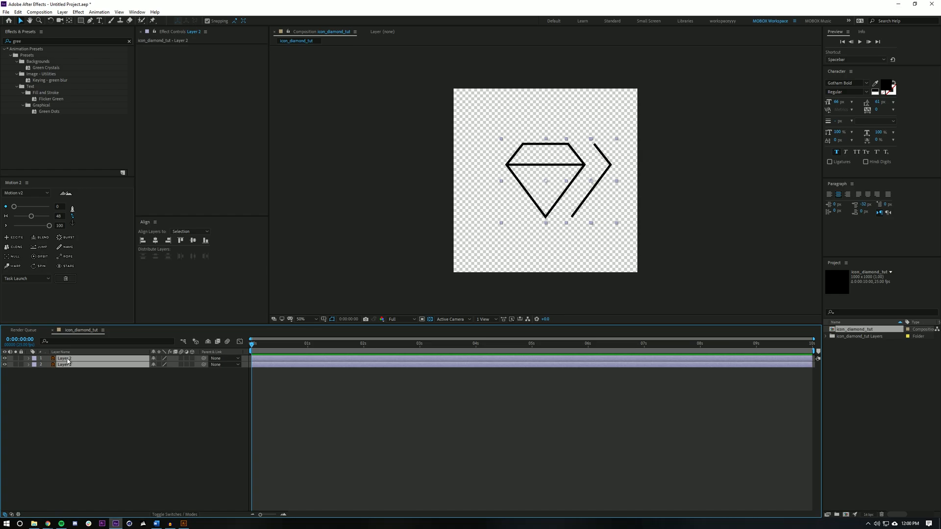
pyautogui.rightClick(64, 365)
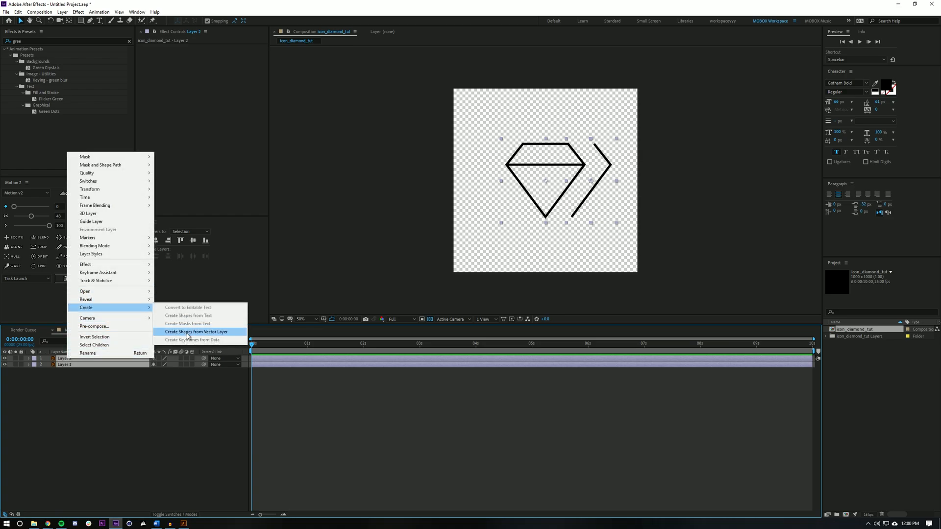
pyautogui.click(196, 332)
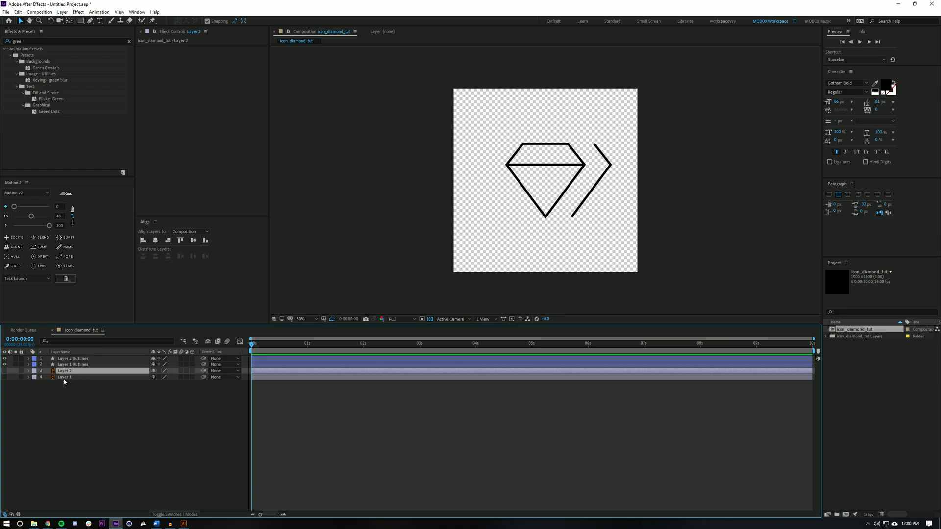
# - Lock the original artwork layers and delete the arrow path, leaving only the diamond
pyautogui.click(71, 364)
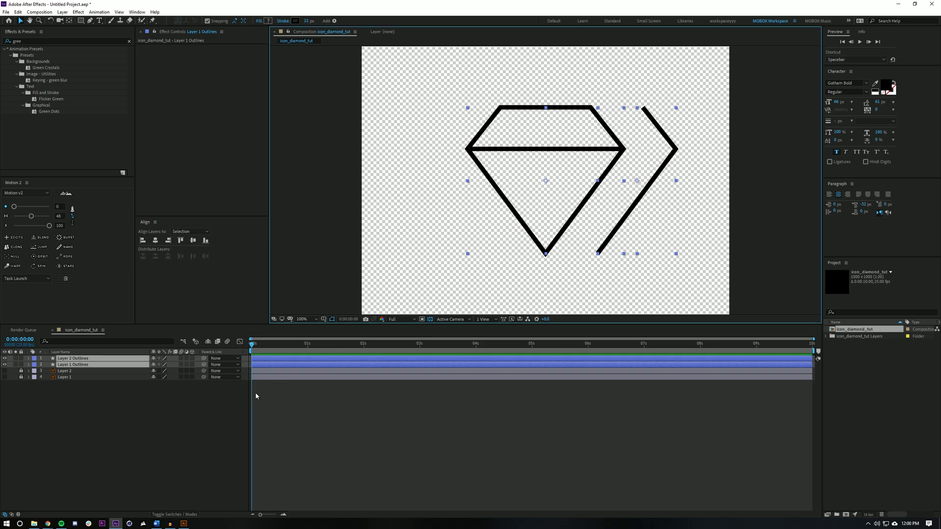
pyautogui.click(71, 358)
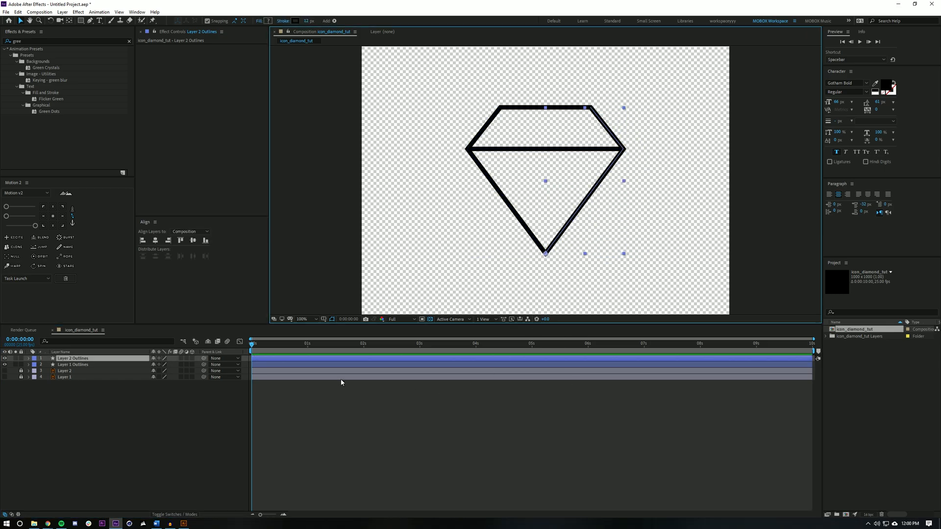
# - Create a white solid layer and place it at the bottom as the diamond's background
pyautogui.click(61, 12)
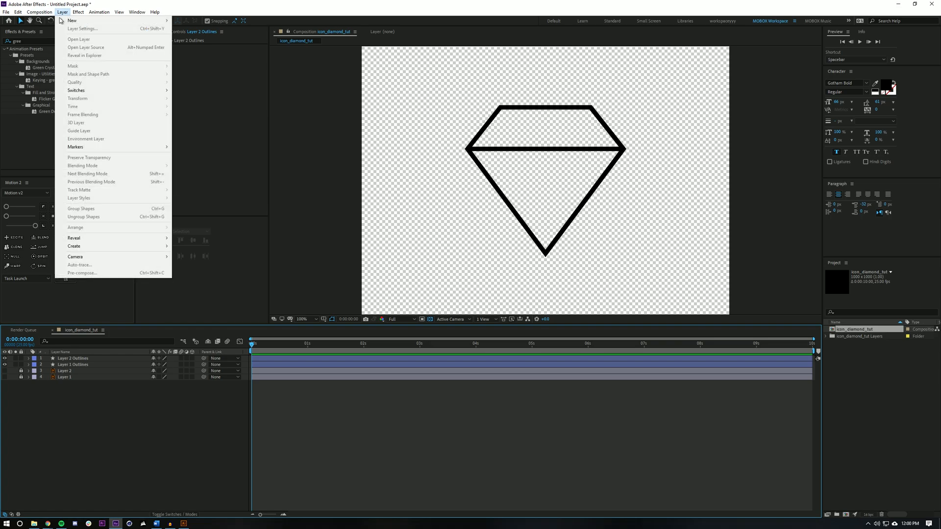
pyautogui.click(79, 28)
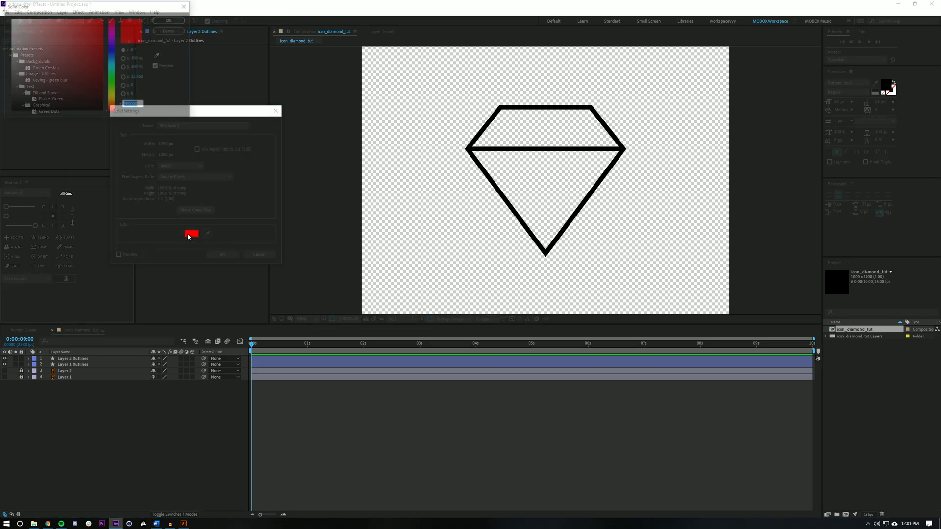
pyautogui.click(168, 20)
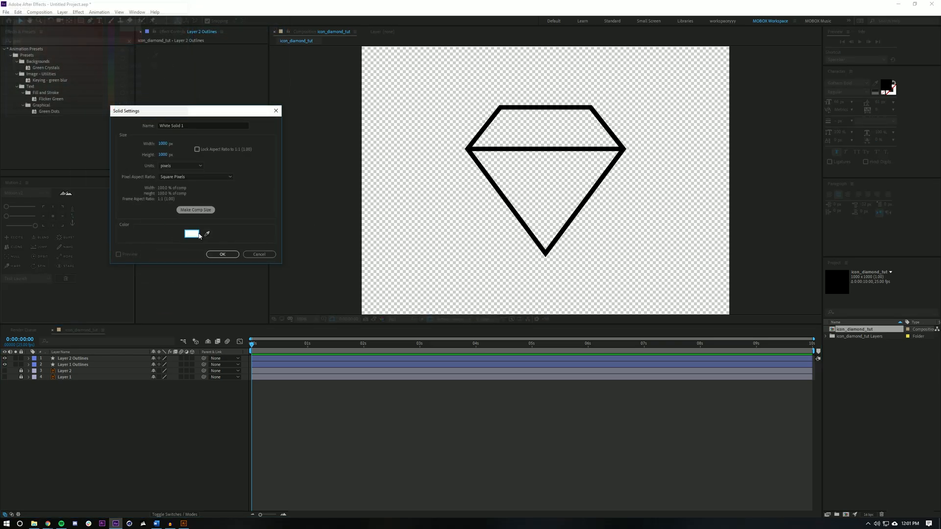
pyautogui.click(222, 254)
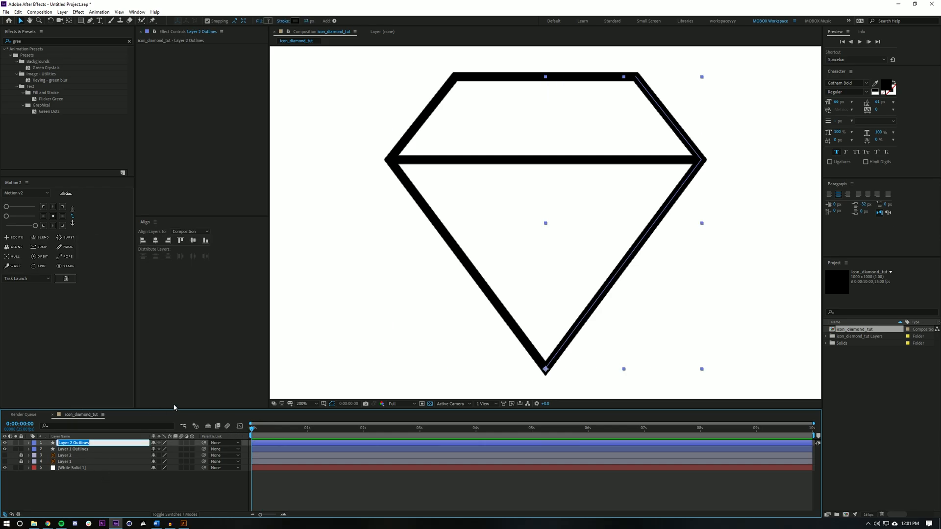
# - Name the chevron layer 'Bar' and the outline layer 'Diamond Base', then select Bar
pyautogui.write('Bar')
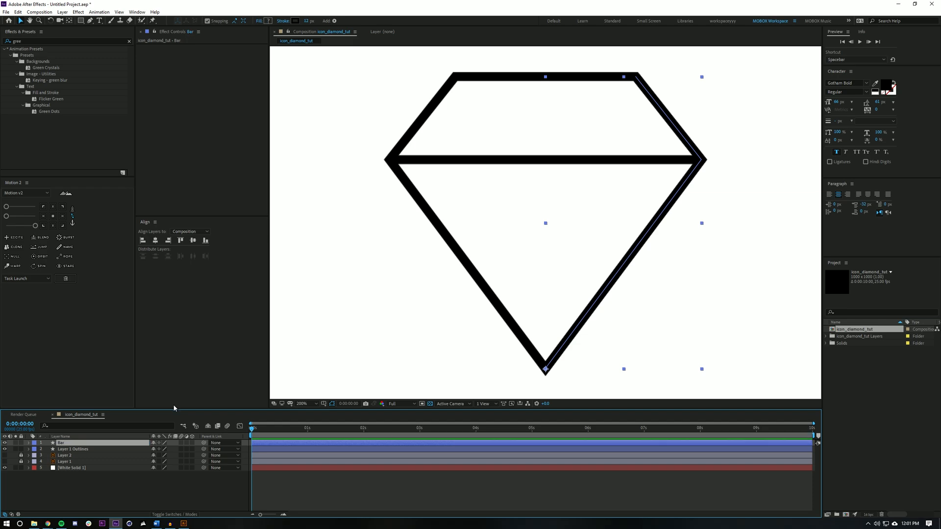
pyautogui.doubleClick(71, 449)
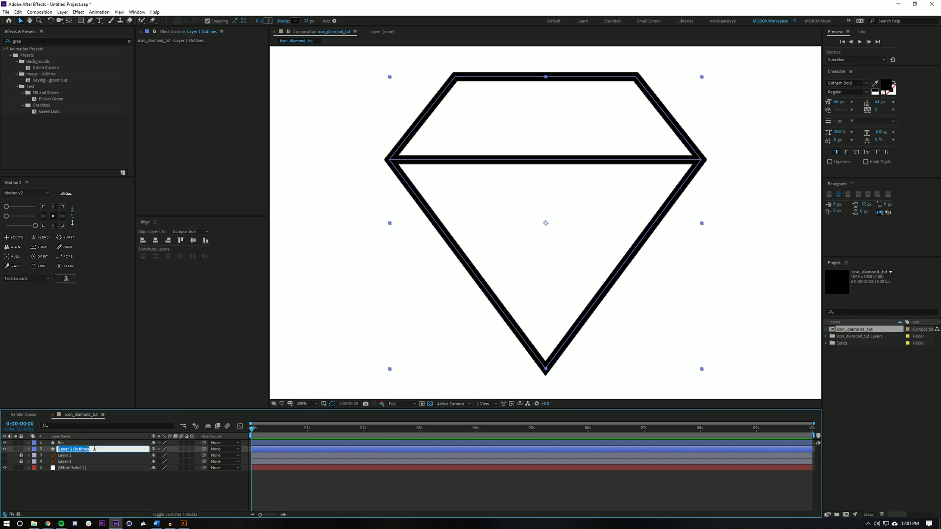
pyautogui.write('Diamond Base')
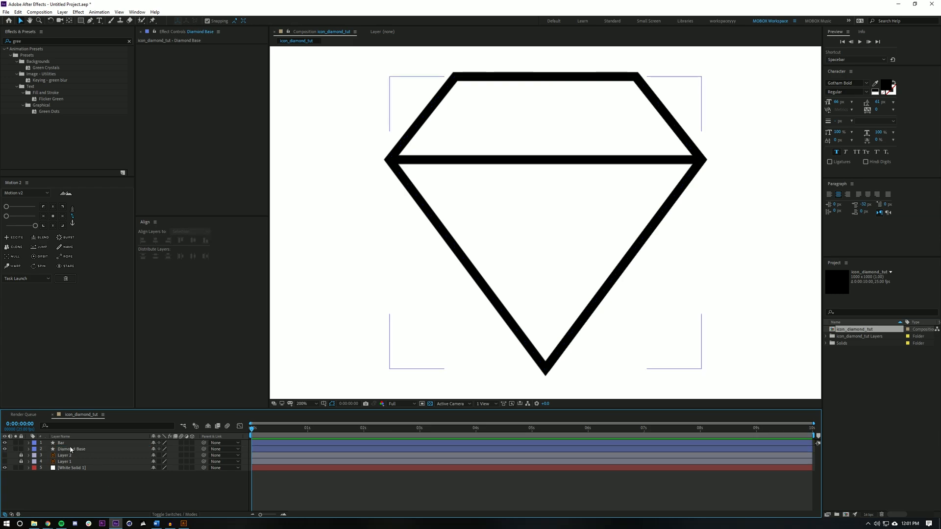
pyautogui.click(62, 443)
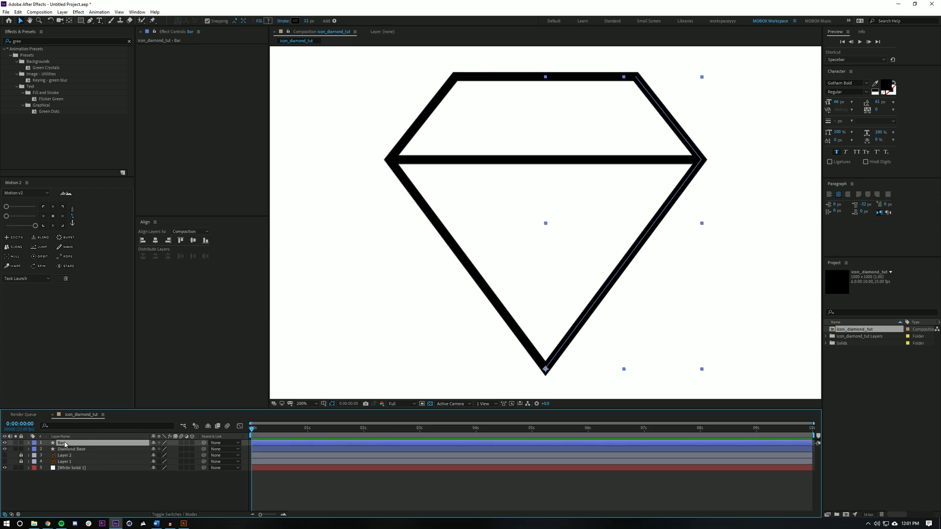
# - Keyframe Bar's Path 1 at 0s and 1s, moving its vertices onto the diamond corner
pyautogui.click(26, 443)
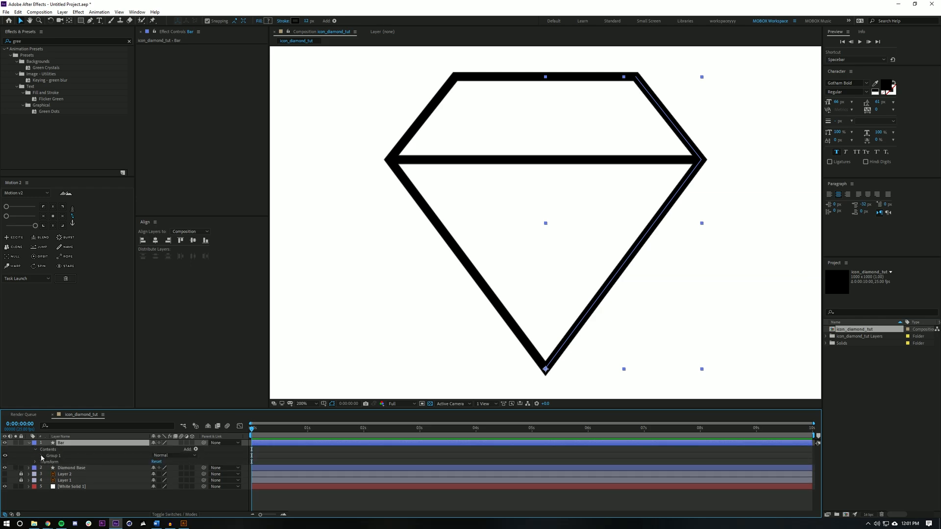
pyautogui.click(42, 456)
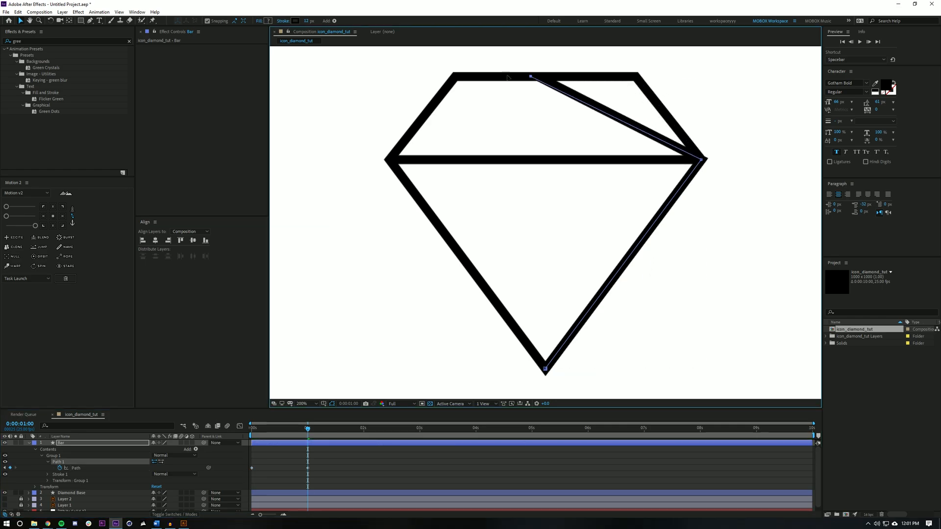
pyautogui.moveTo(531, 76); pyautogui.dragTo(454, 77)
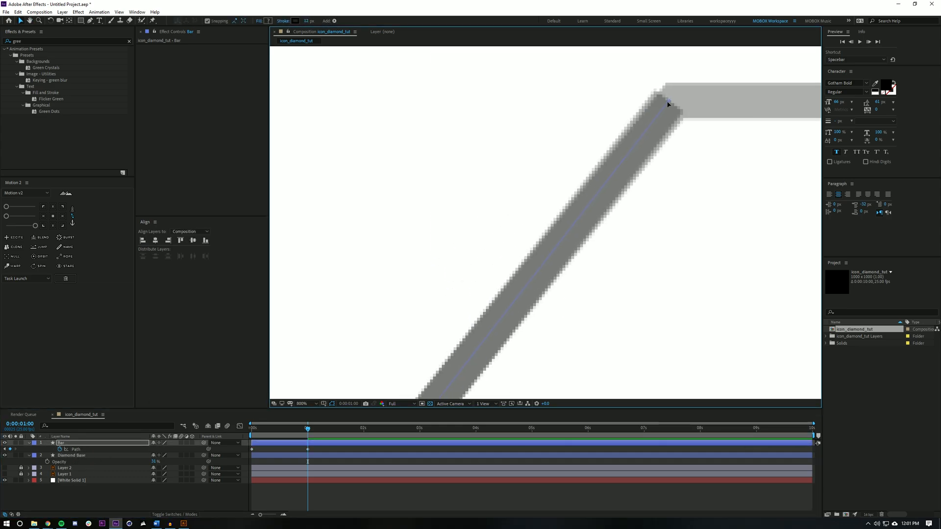
pyautogui.click(303, 403)
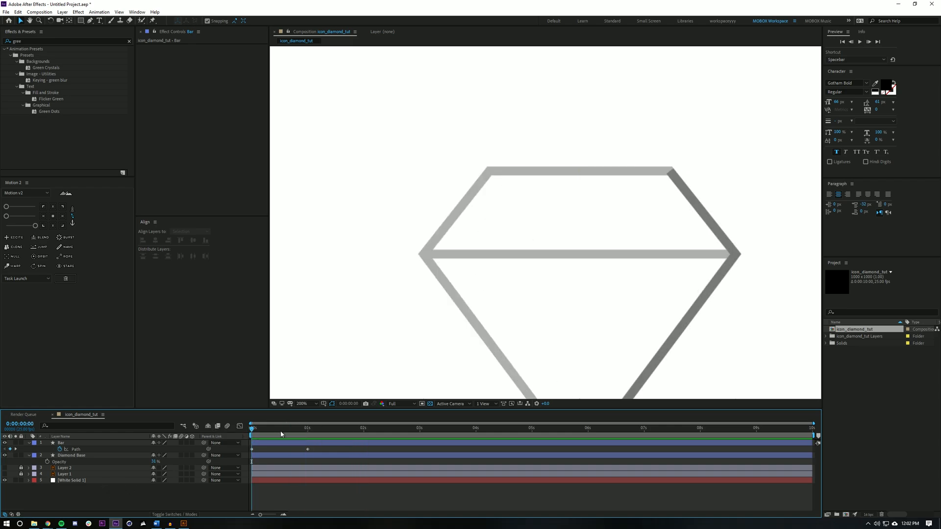
pyautogui.click(71, 456)
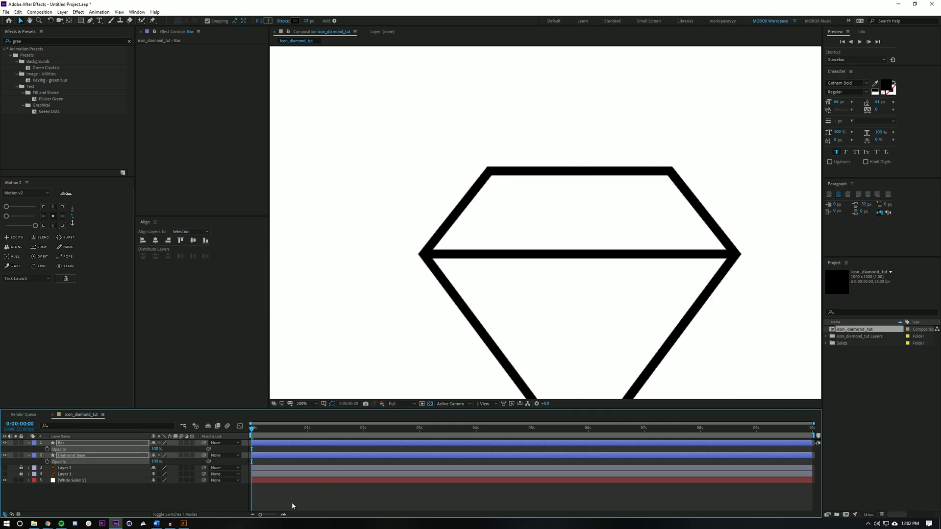
pyautogui.click(314, 428)
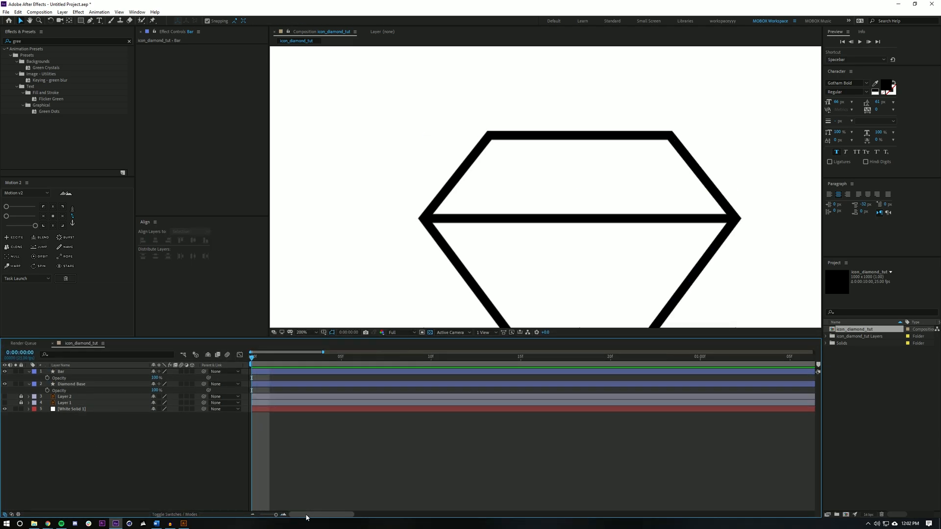
# - Duplicate Bar into Bar–Bar 11 as facet lines with staggered start times, then begin pre-composing
pyautogui.click(61, 371)
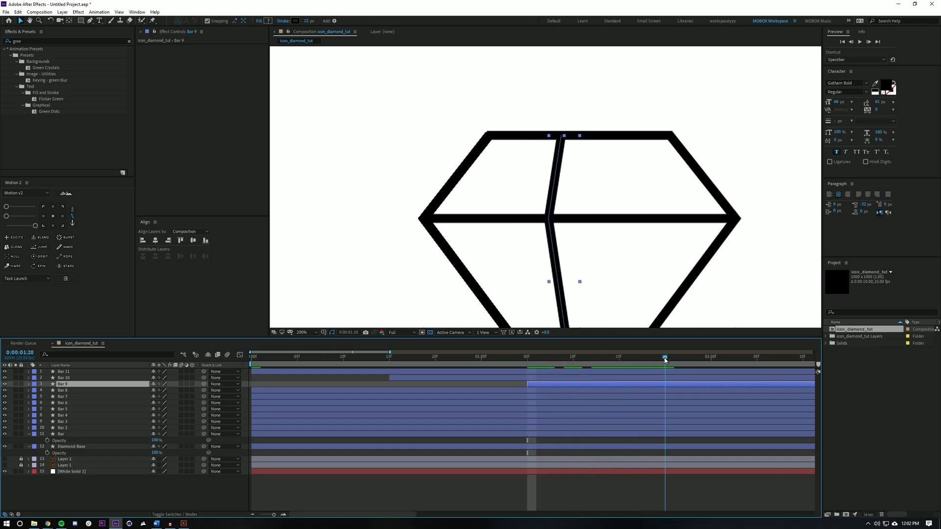
pyautogui.click(63, 390)
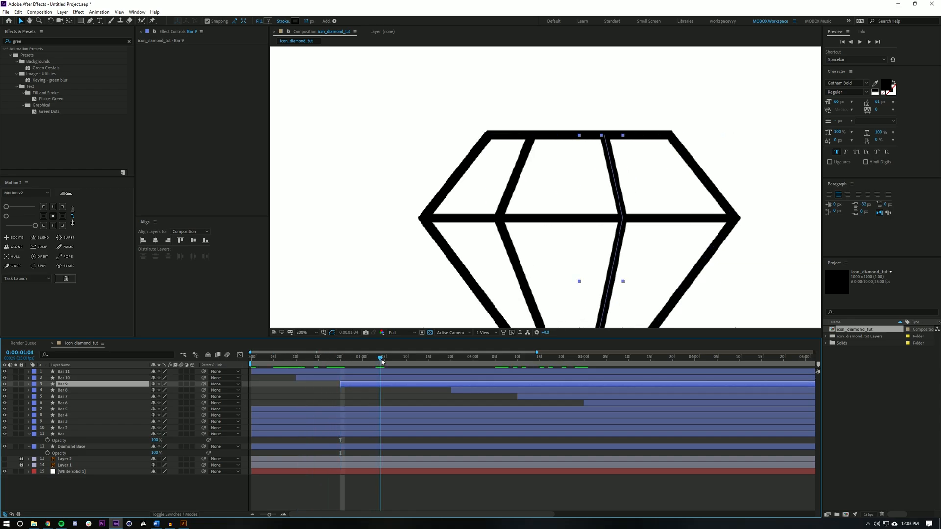
pyautogui.click(63, 390)
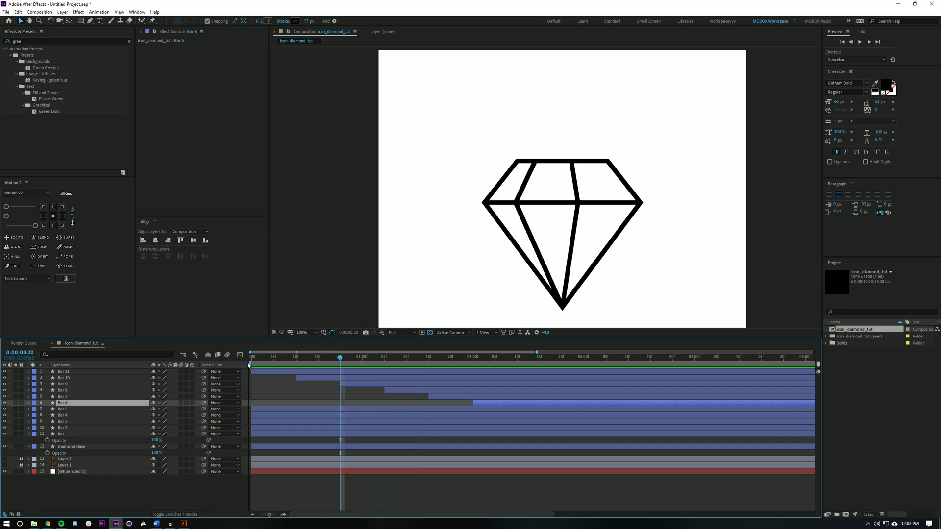
pyautogui.click(384, 357)
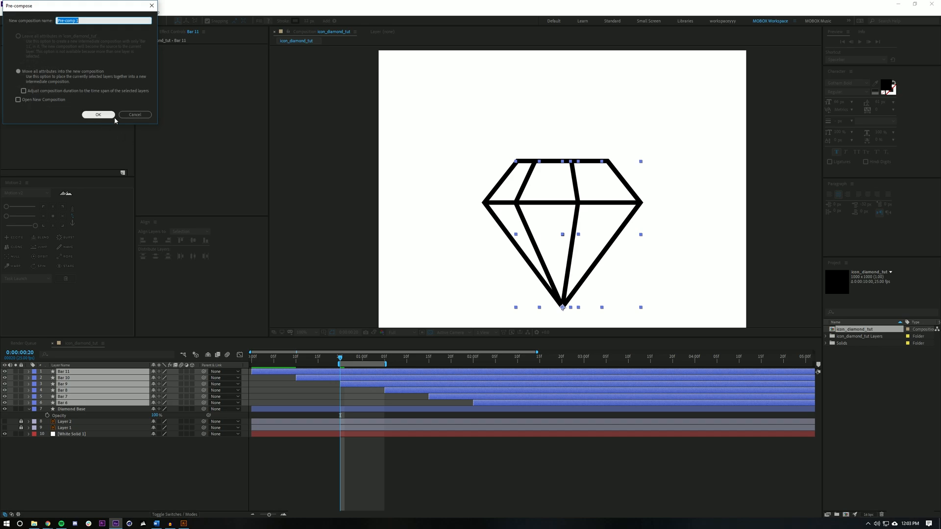
# - Finish pre-composing the bars as 'Bar Comp' and enable time remapping on it
pyautogui.write('Bar Comp')
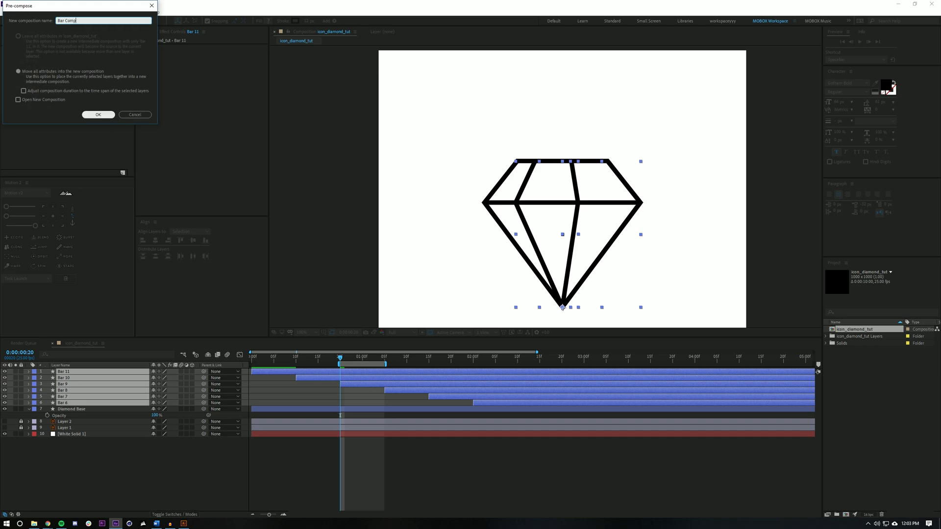
pyautogui.click(98, 115)
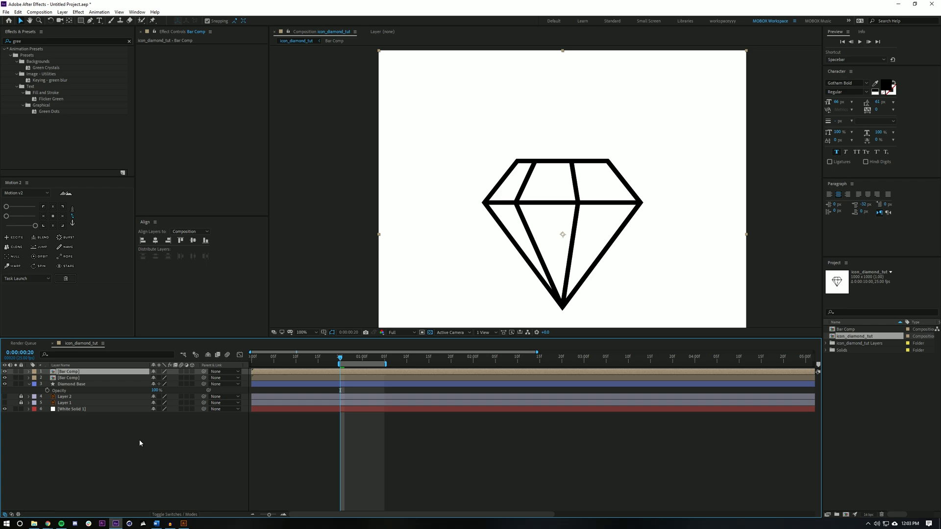
pyautogui.rightClick(67, 371)
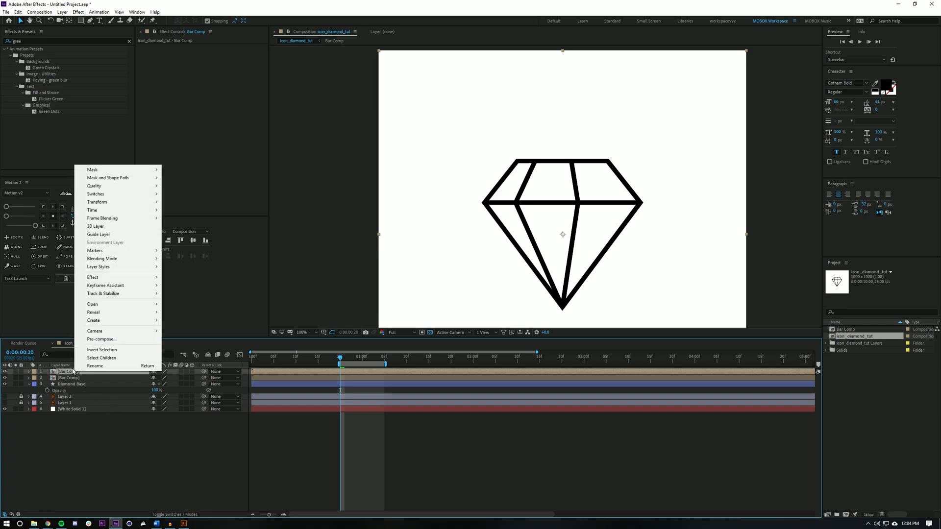
pyautogui.moveTo(92, 210)
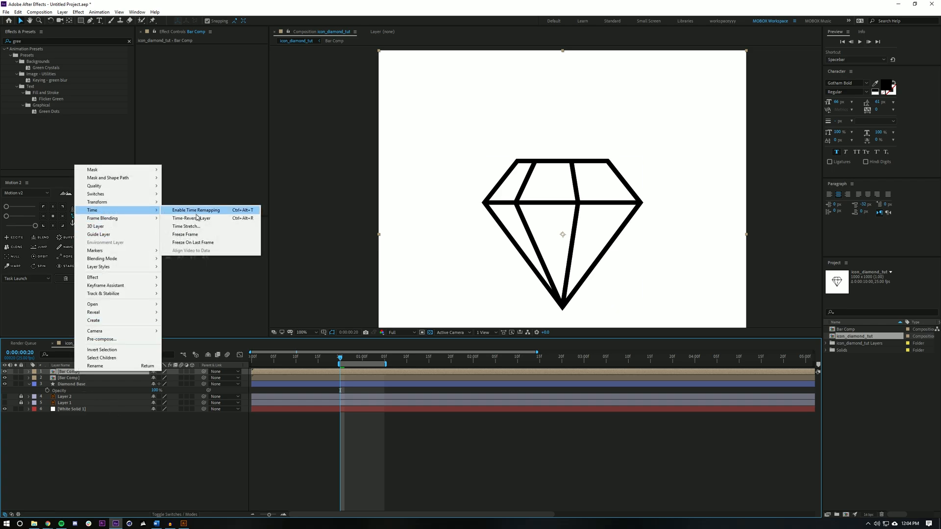
pyautogui.click(438, 426)
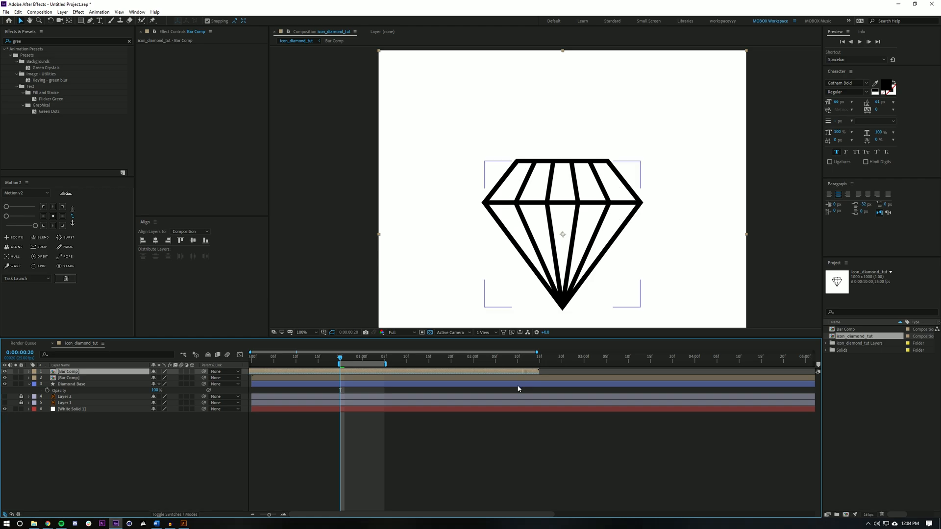
# - Duplicate Bar Comp at 50% opacity, offset it later so lighter bars trail, and select it with Diamond Base
pyautogui.click(252, 356)
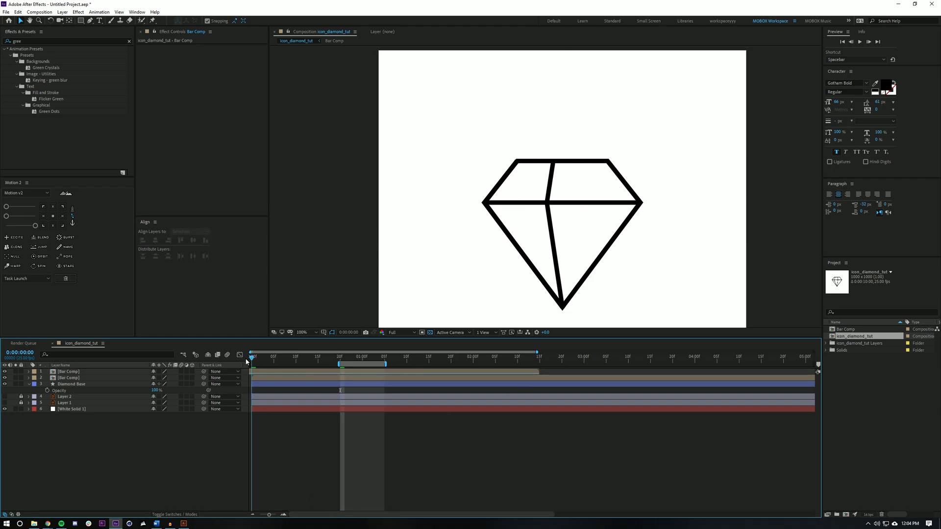
pyautogui.moveTo(252, 357); pyautogui.dragTo(336, 358)
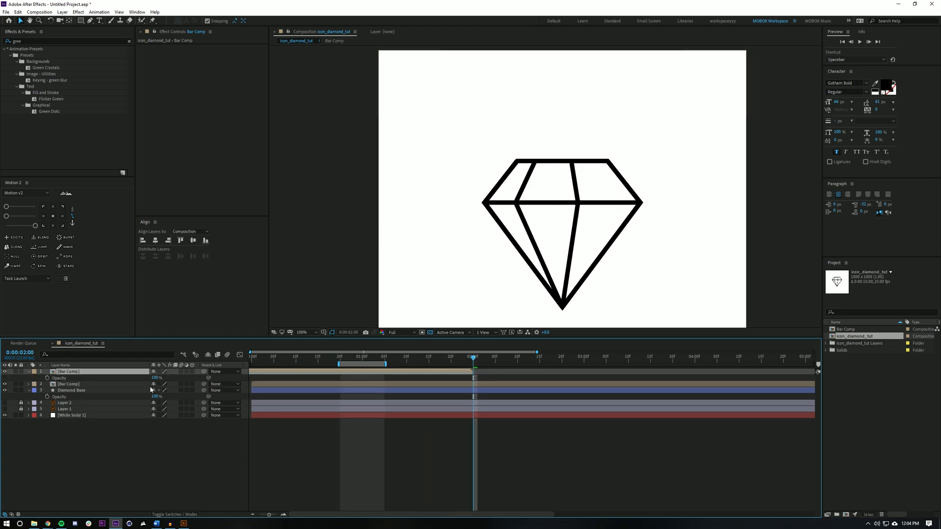
pyautogui.click(157, 378)
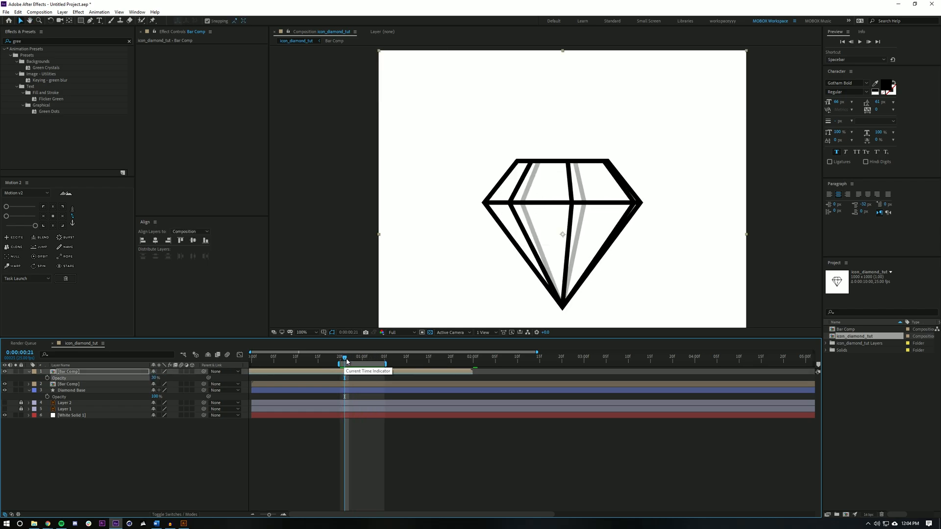
pyautogui.moveTo(345, 358); pyautogui.dragTo(385, 359)
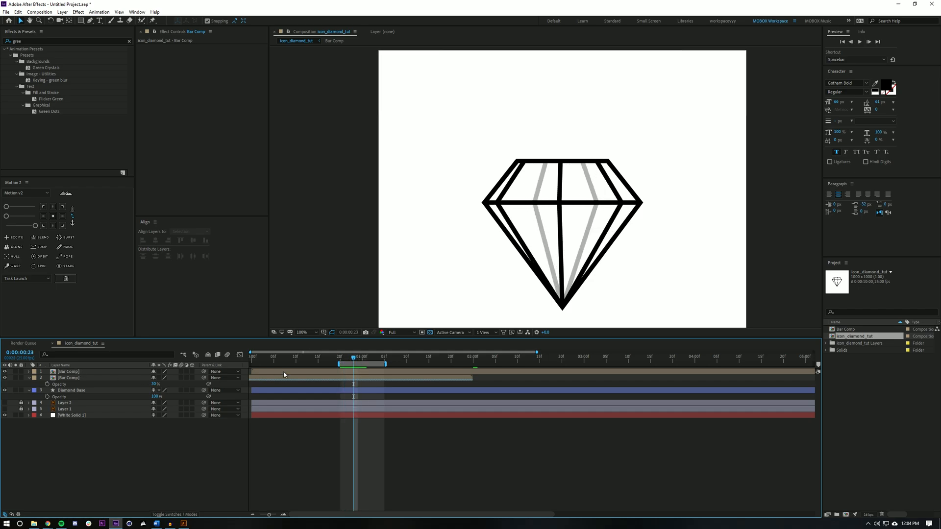
pyautogui.click(70, 390)
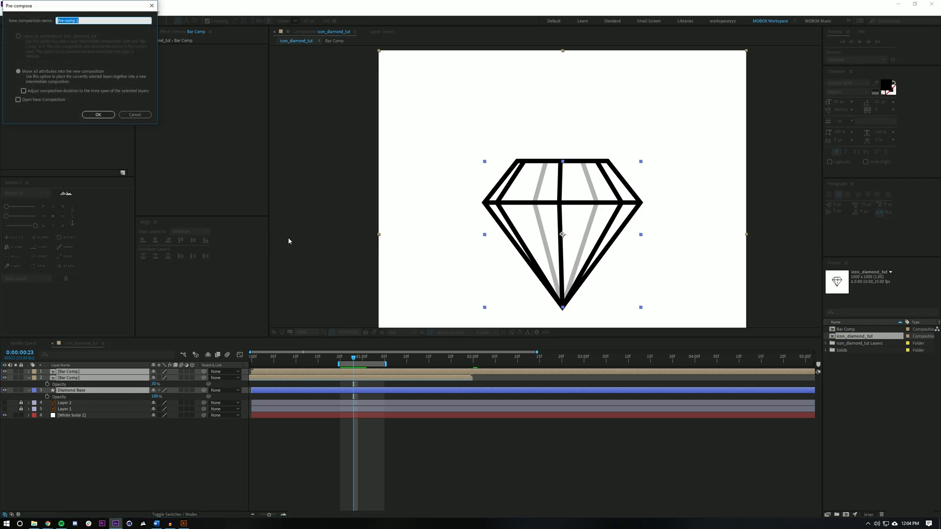
# - Pre-compose the selected layers as 'Diamond' and bring up its layer options for time remapping
pyautogui.write('Diamond')
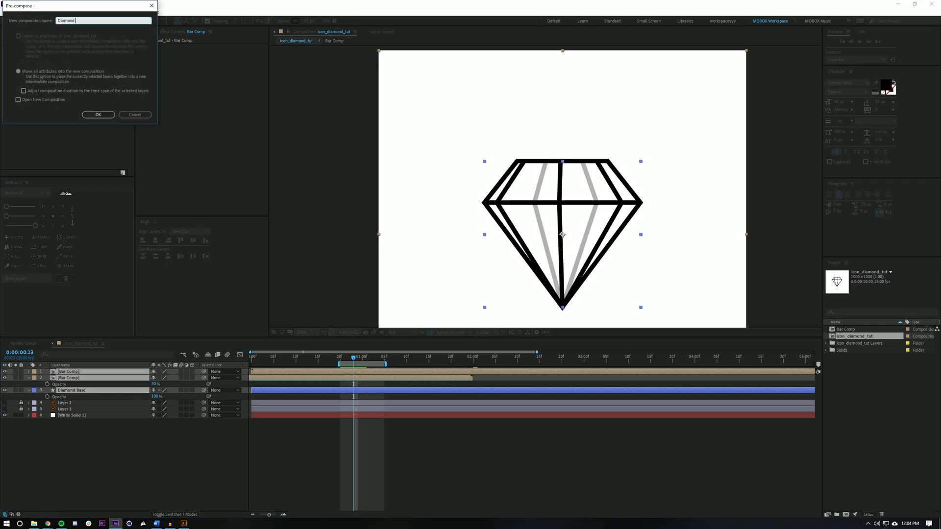
pyautogui.click(98, 114)
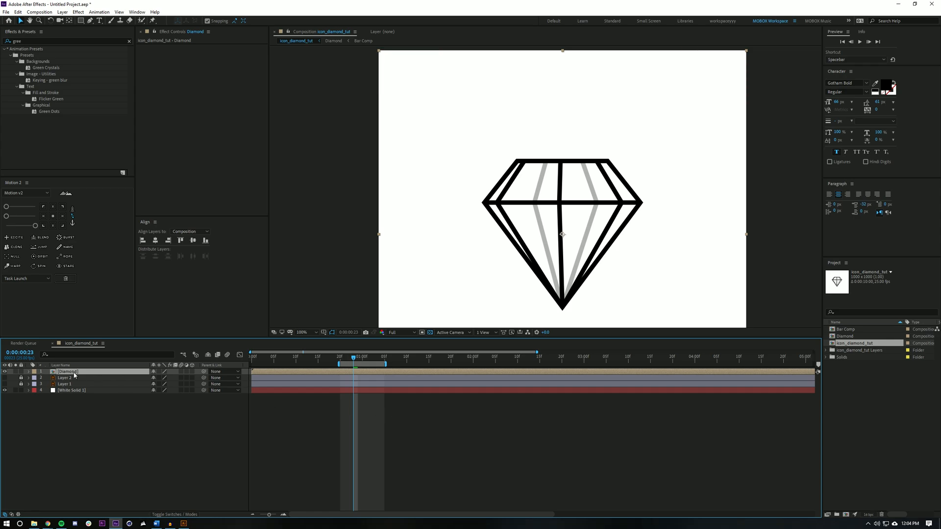
pyautogui.rightClick(67, 370)
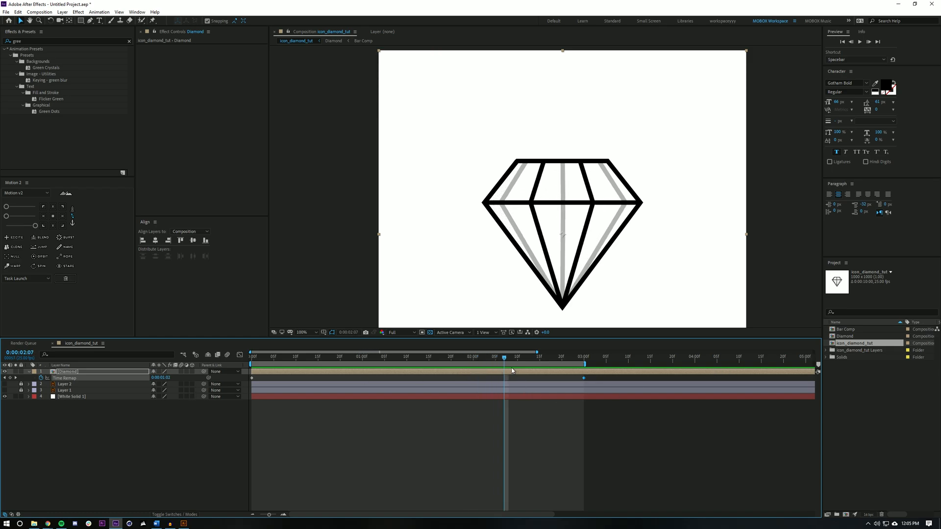
pyautogui.moveTo(504, 358)
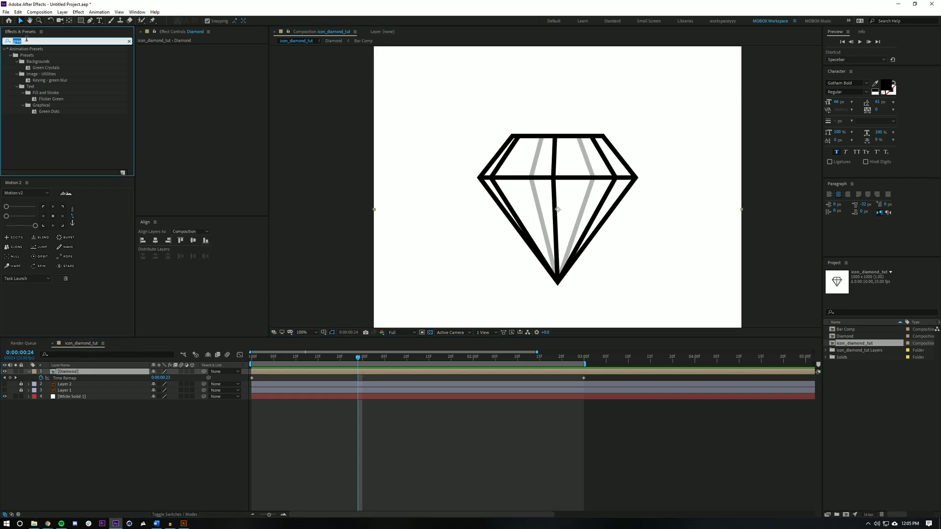
# - Apply Fill to make the background solid black and colour the Diamond layer's lines pink-red
pyautogui.write('fill')
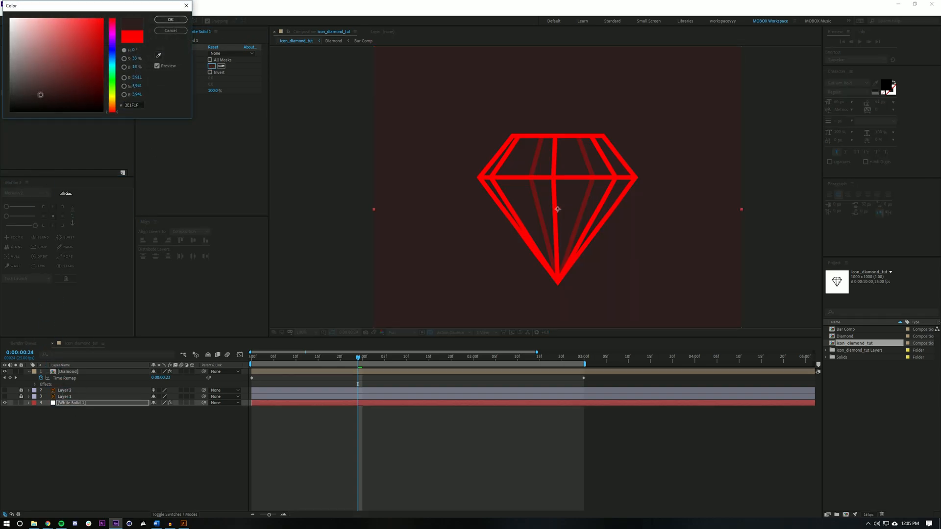
pyautogui.click(170, 19)
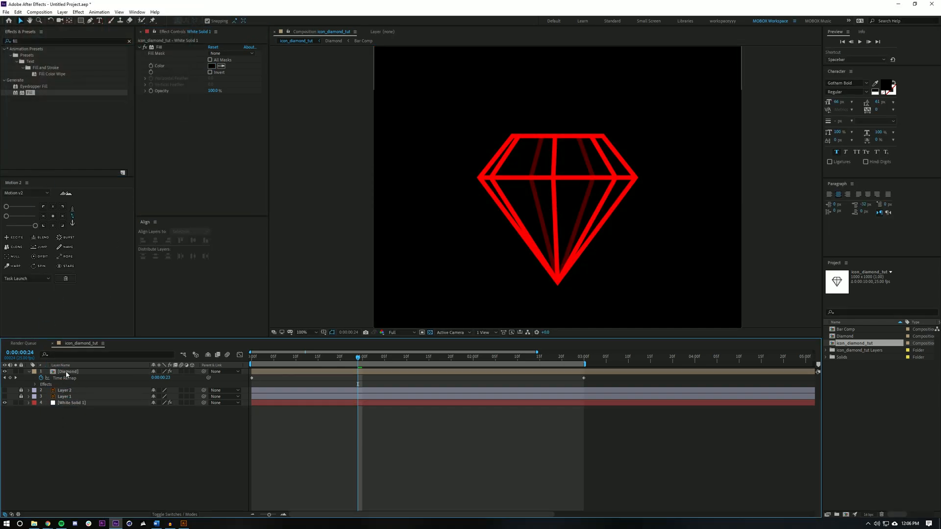
pyautogui.click(212, 65)
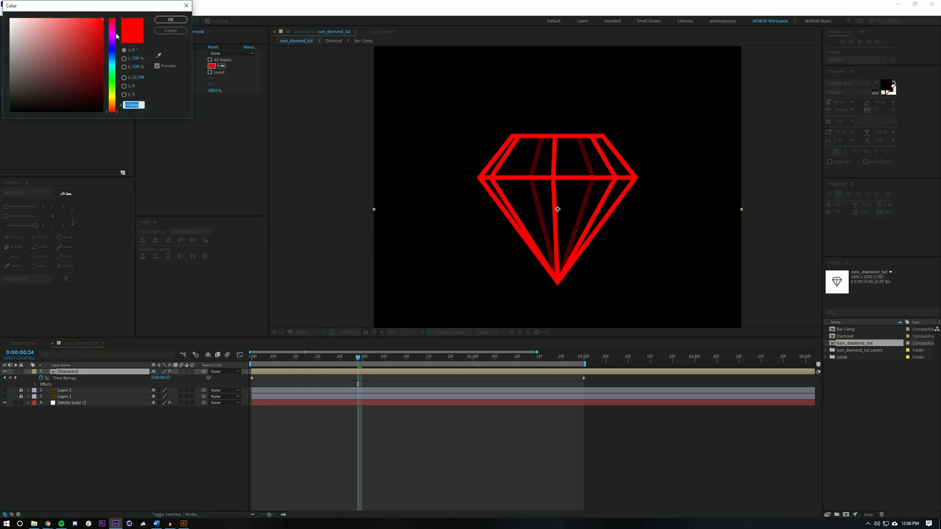
pyautogui.moveTo(110, 23); pyautogui.dragTo(111, 25)
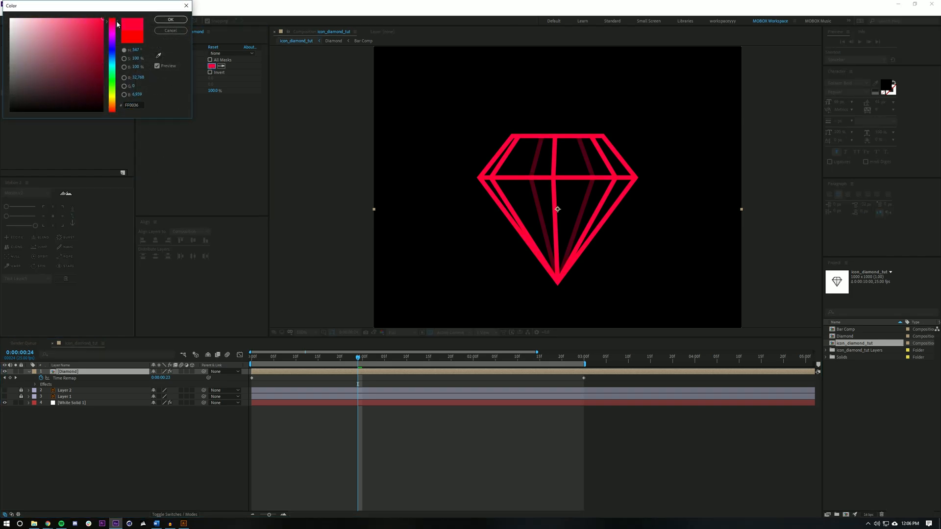
pyautogui.click(170, 20)
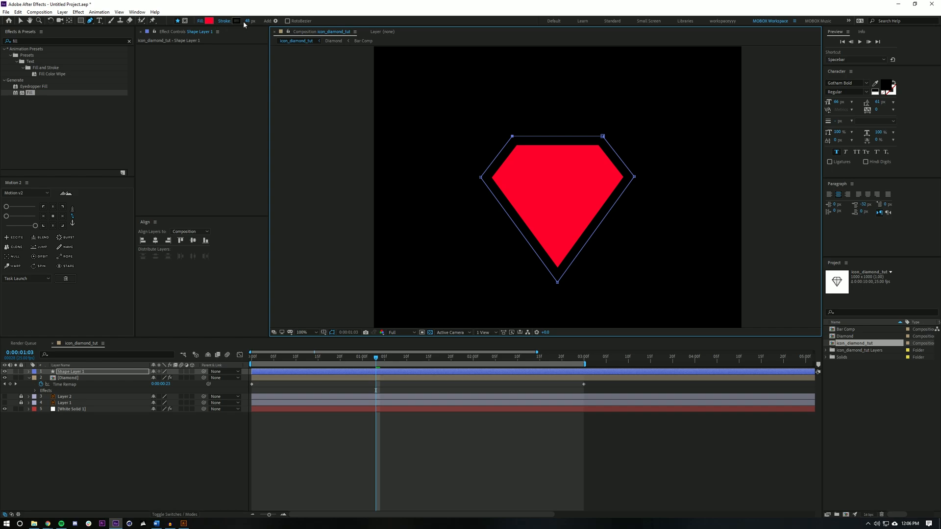
# - Give the new diamond shape a solid fill and link its colour by expression to the Diamond layer's Fill
pyautogui.click(200, 20)
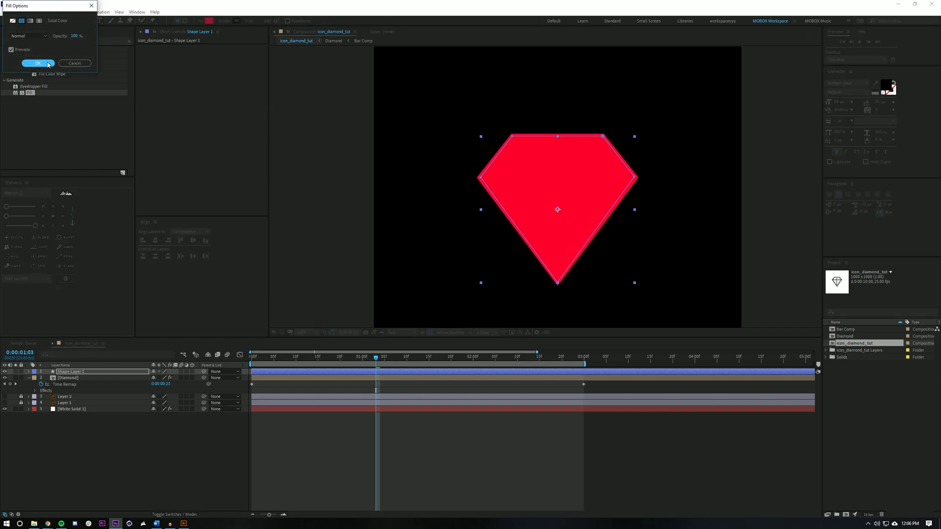
pyautogui.click(38, 63)
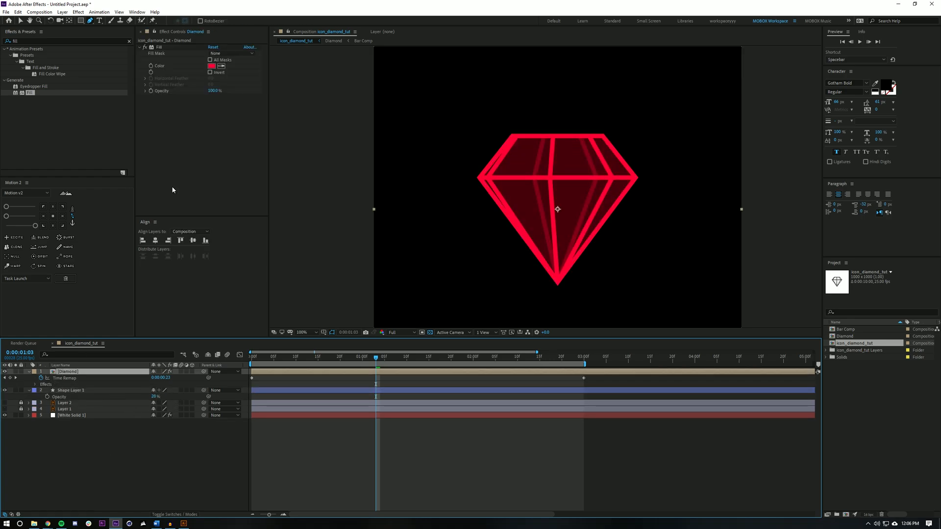
pyautogui.click(67, 371)
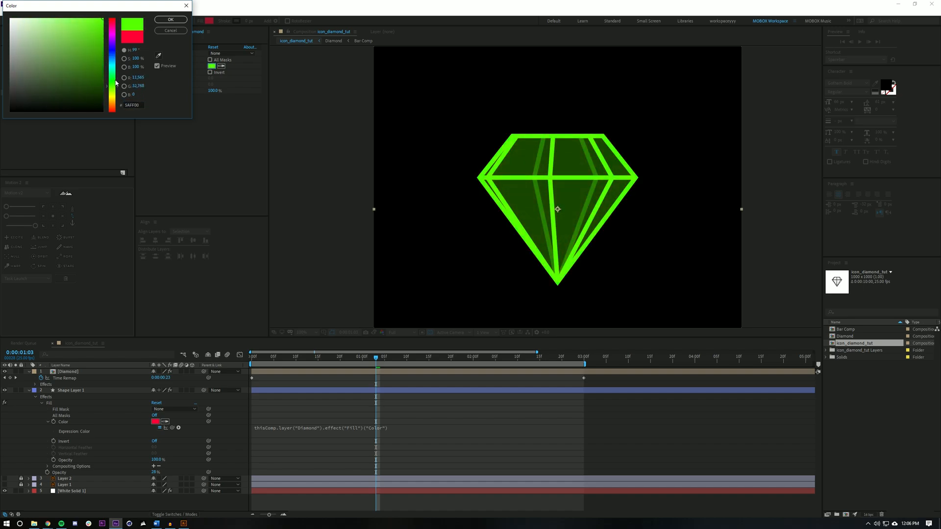
pyautogui.click(171, 19)
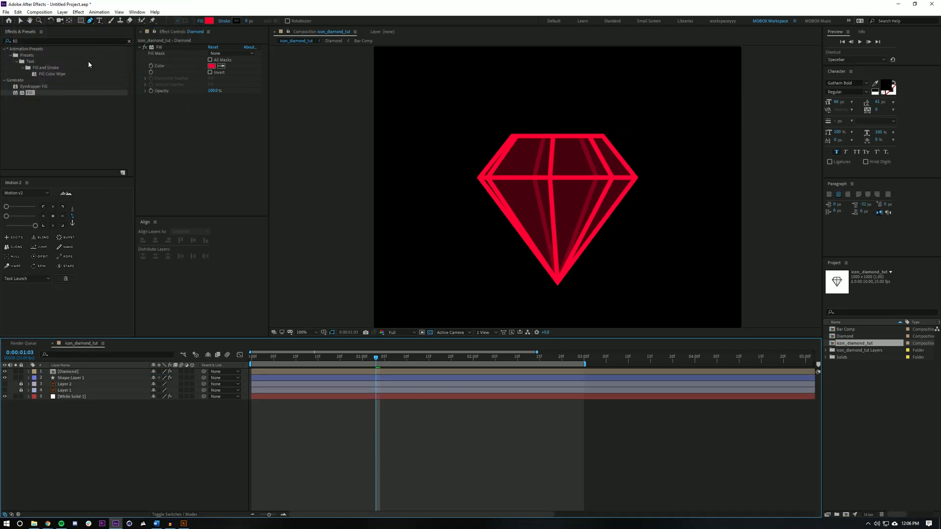
# - Add an adjustment layer with Glow applied and preview the neon look on the timeline
pyautogui.click(62, 12)
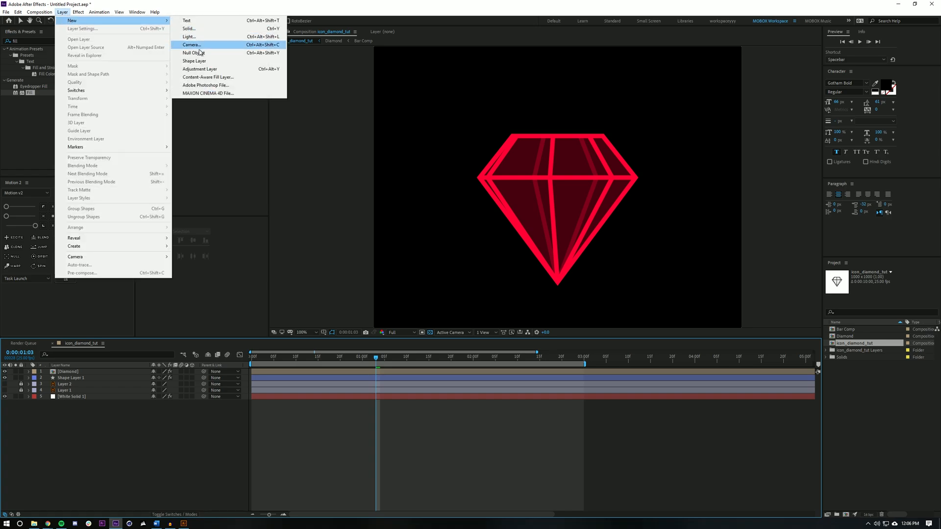
pyautogui.click(200, 69)
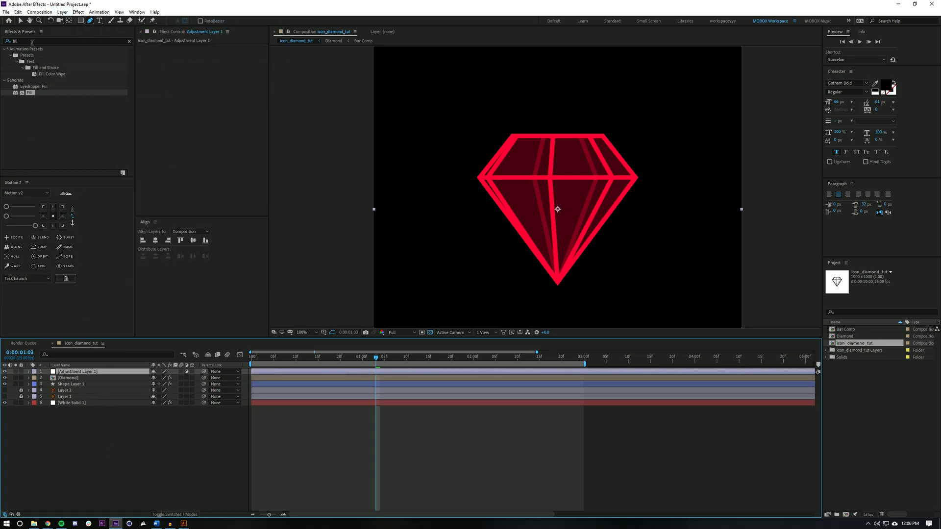
pyautogui.write('glow')
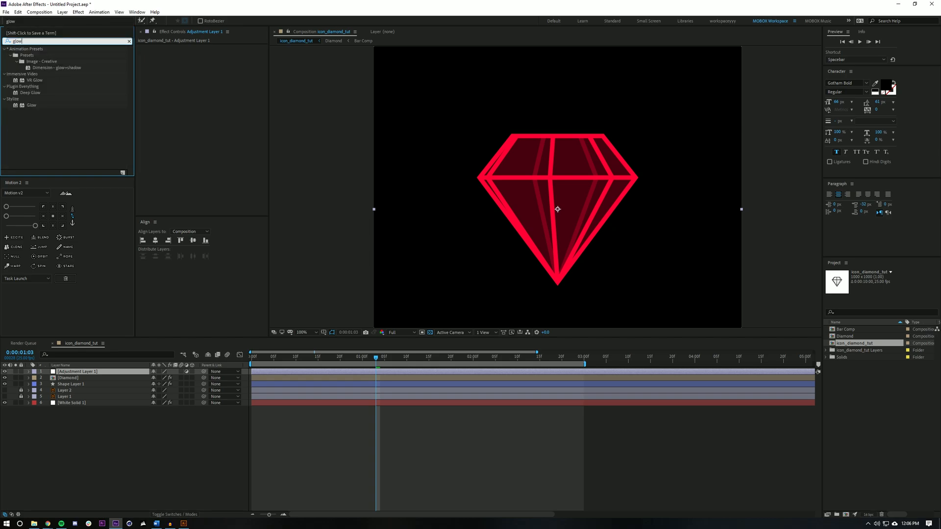
pyautogui.doubleClick(31, 104)
pyautogui.write('gauss')
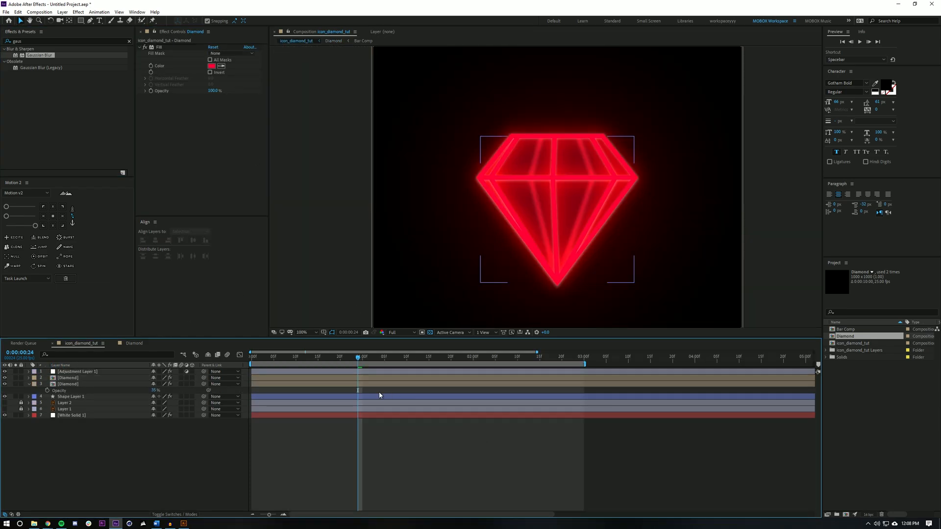
pyautogui.click(384, 357)
pyautogui.write('noise')
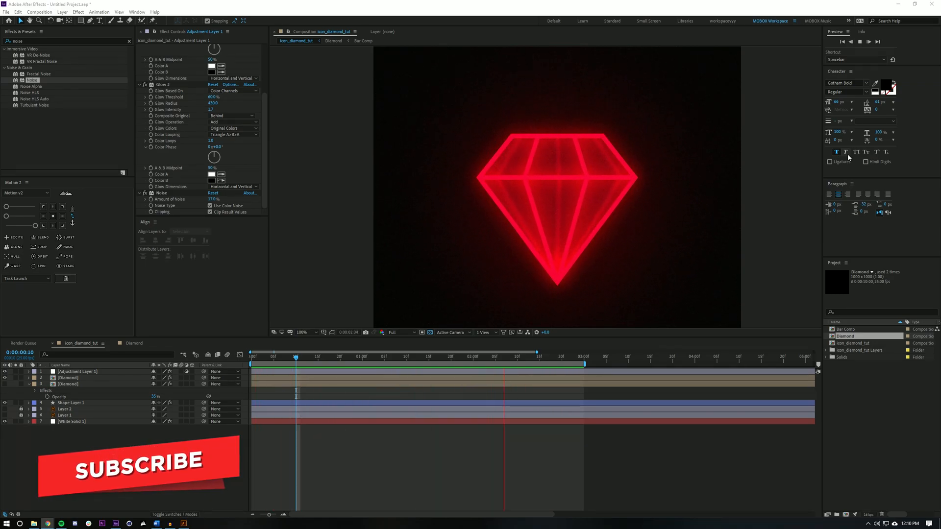
pyautogui.click(389, 357)
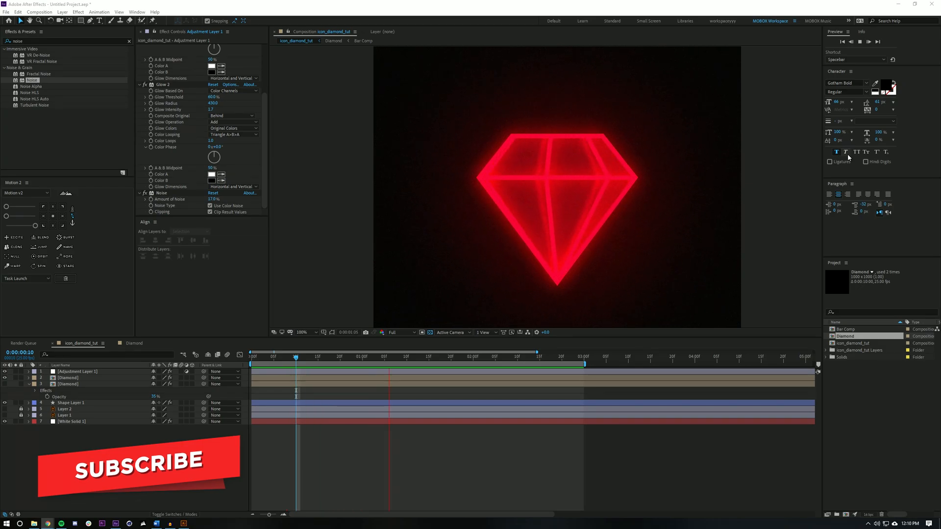